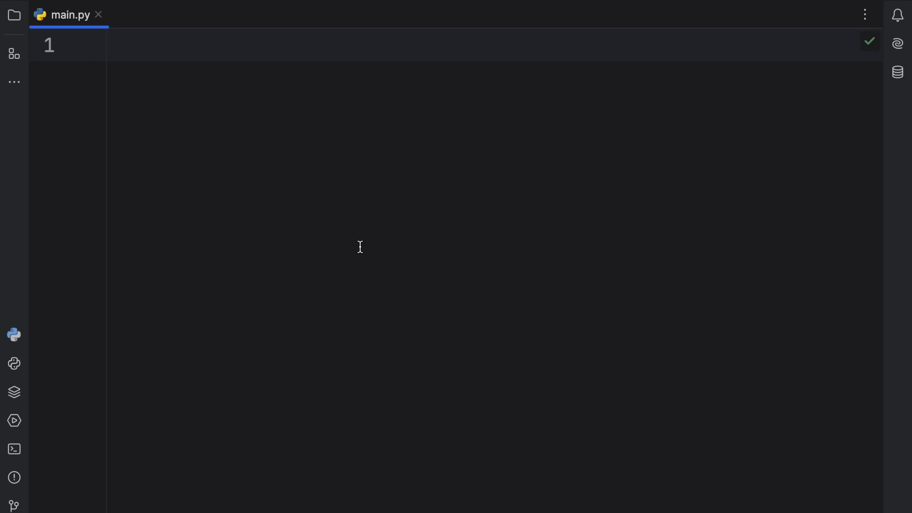
Step: Write 'from typing import Callable, Iterator' at the top of main.py
type("from typing impo")
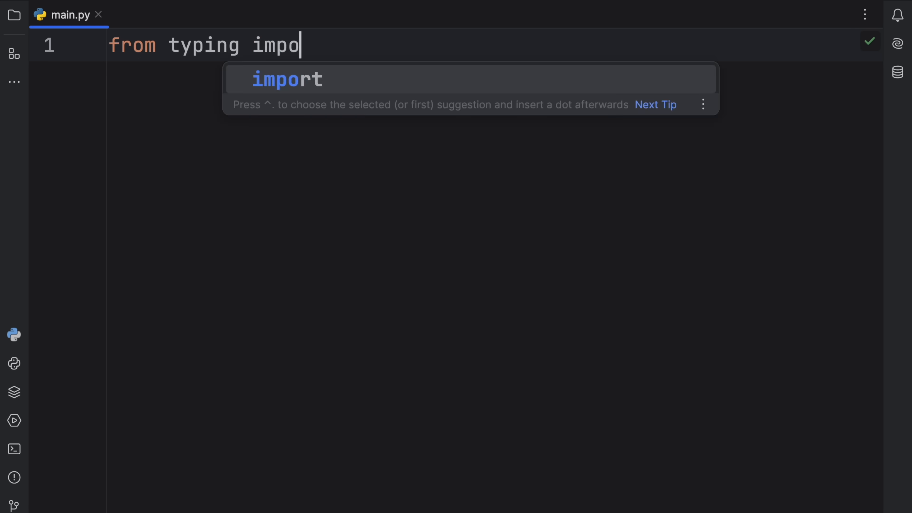
type("rt Callable,")
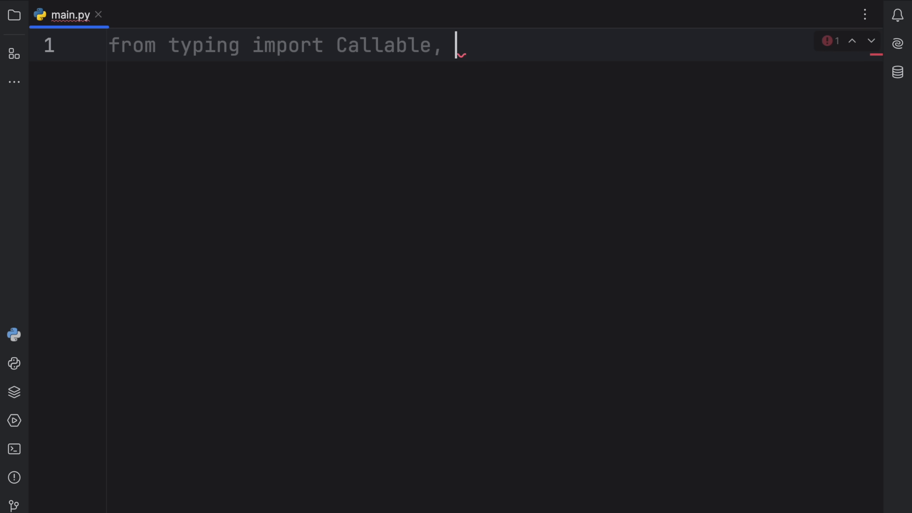
type("Iterator")
type("from itertools import starmap")
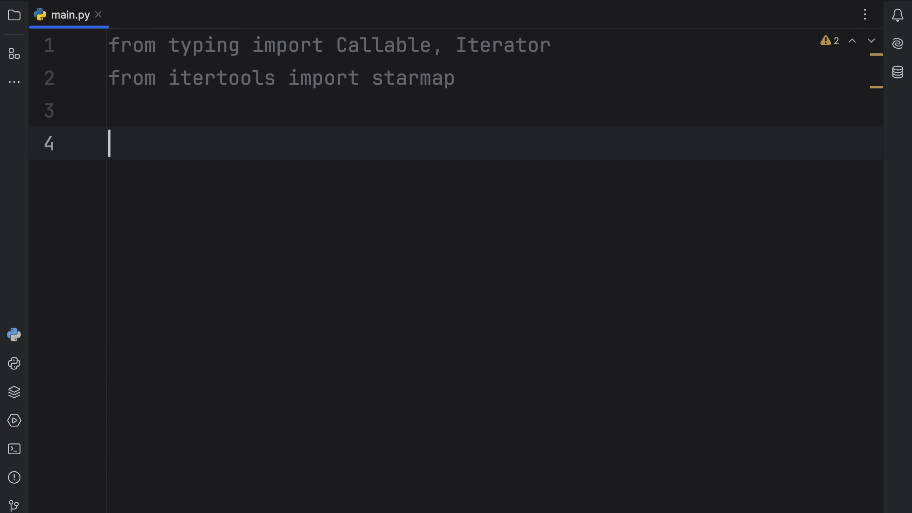
mouse_move(298, 210)
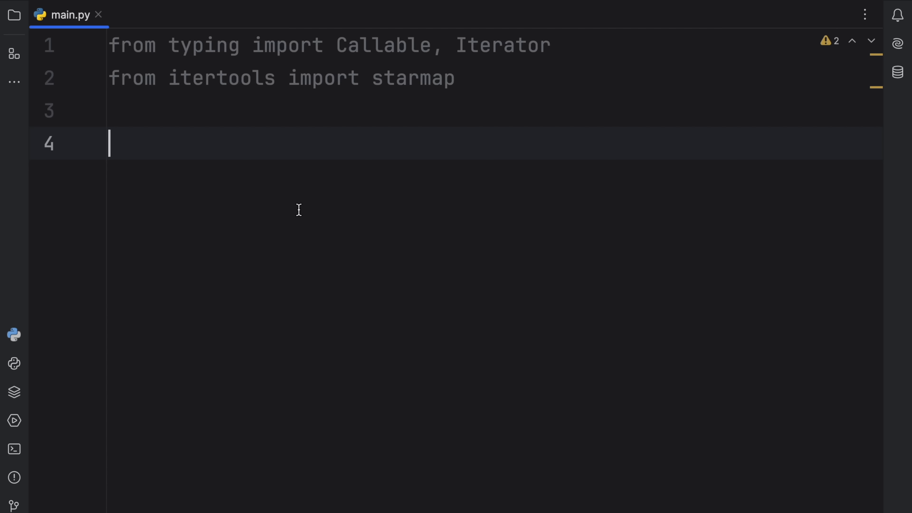
Step: Define int_to_x(n: int) -> str returning n * 'X' and reformat it
type("def")
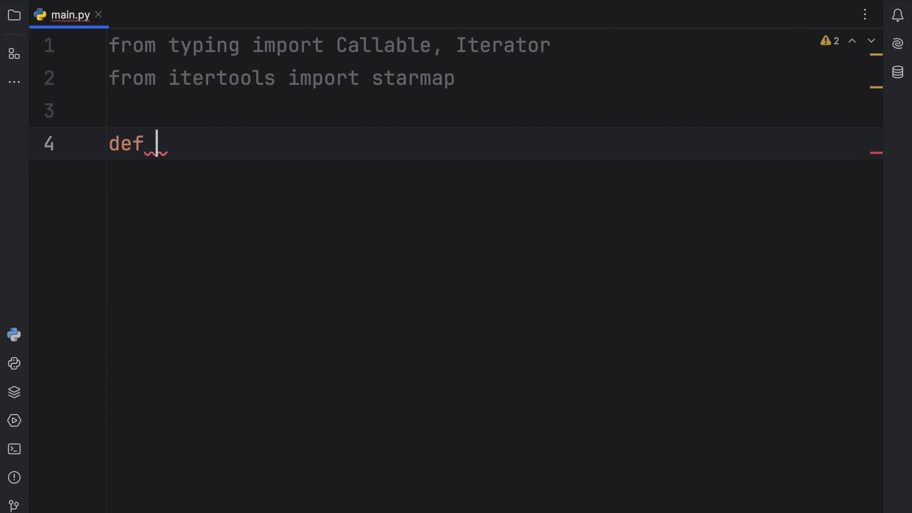
type("int_to_x(n_")
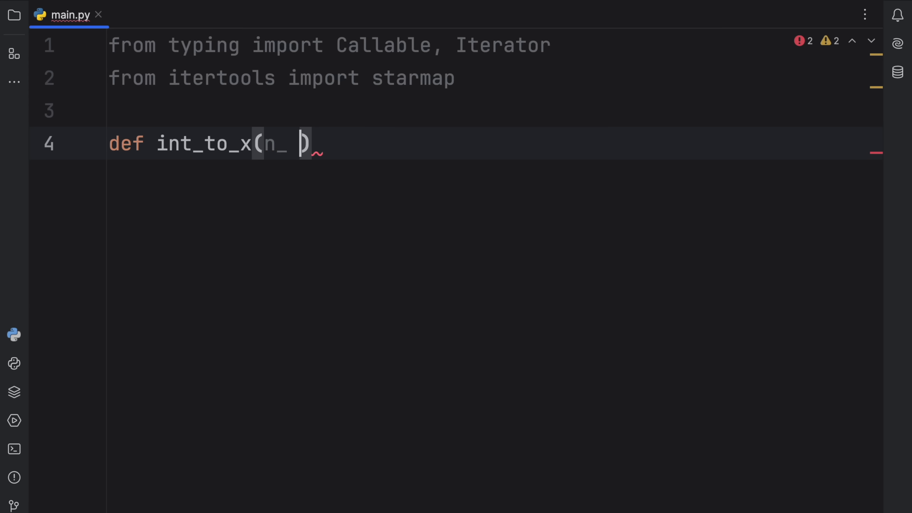
type(": int")
type("return ")
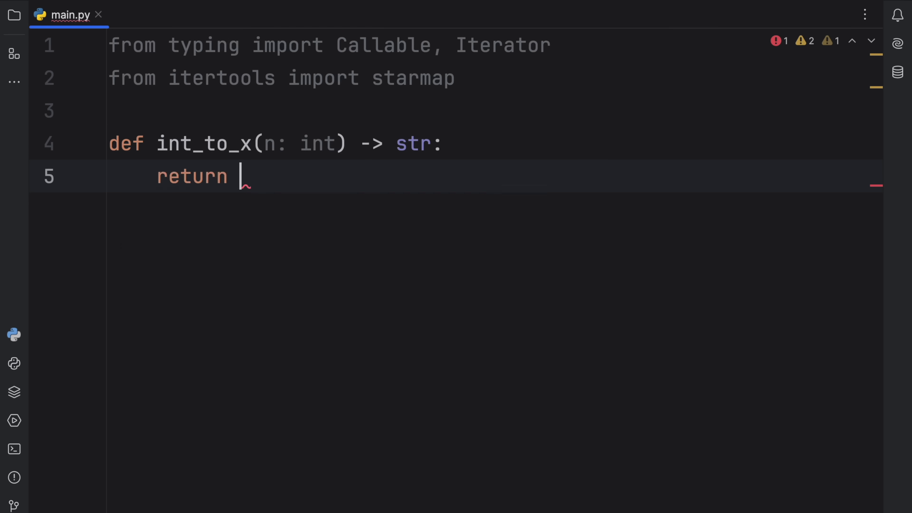
type("n * 'X")
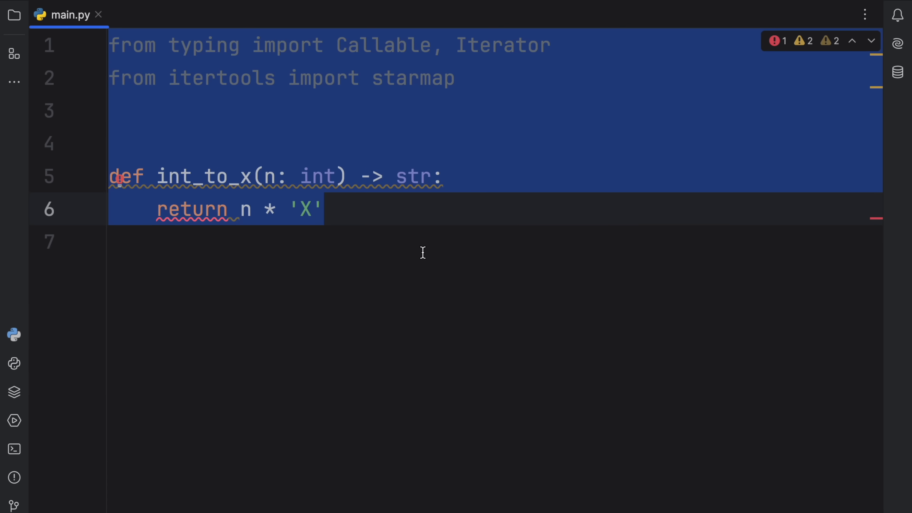
left_click(412, 203)
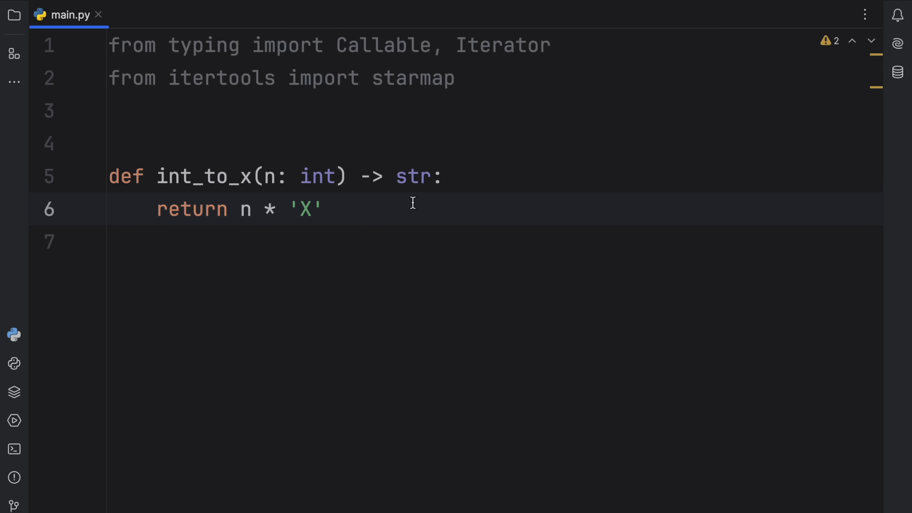
Step: Add print(int_to_x(5)) below the function and select that line
type("print(int_to_x(5")
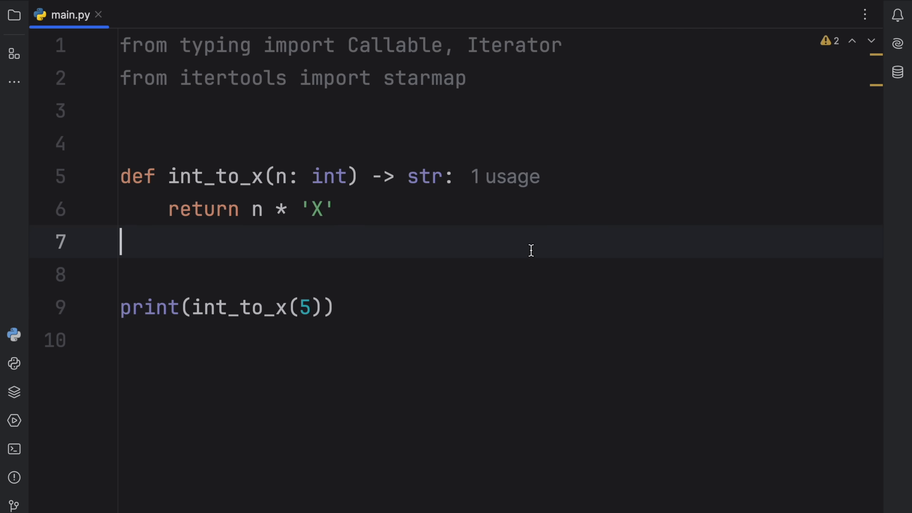
left_click(13, 334)
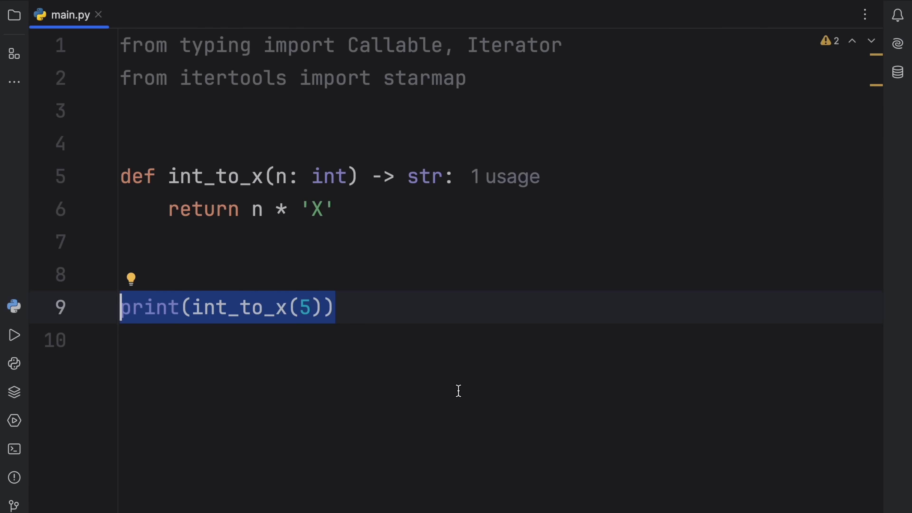
Step: Remove the print line and start an int_to_x2 variable, discarding a partial Callable annotation
key("Delete")
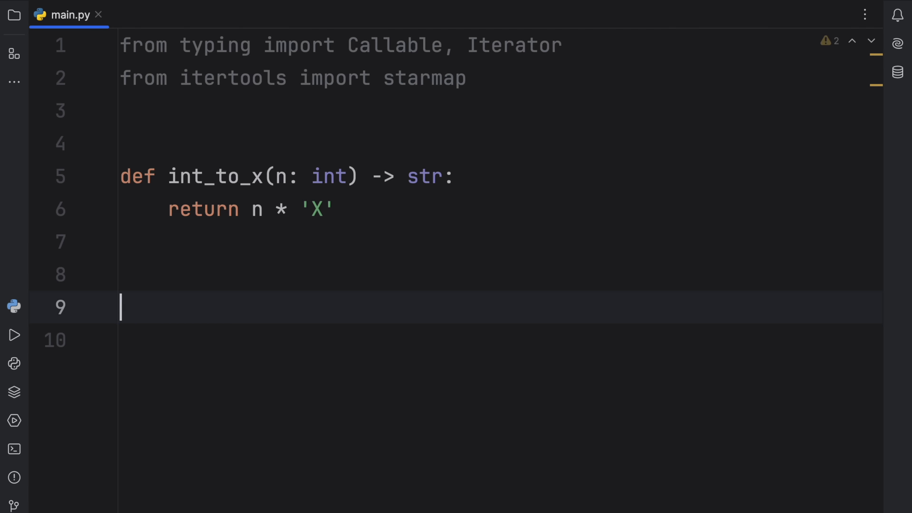
type("int_t")
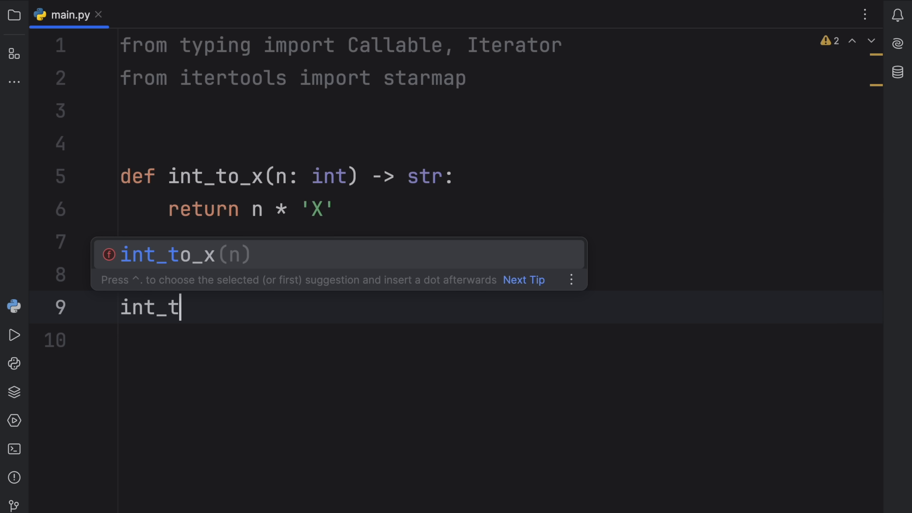
type("o_x2")
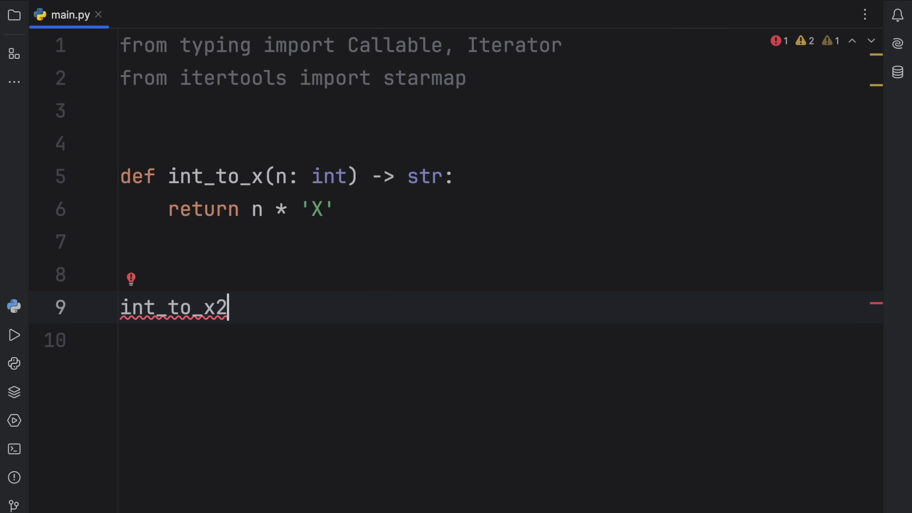
type(": Callable[")
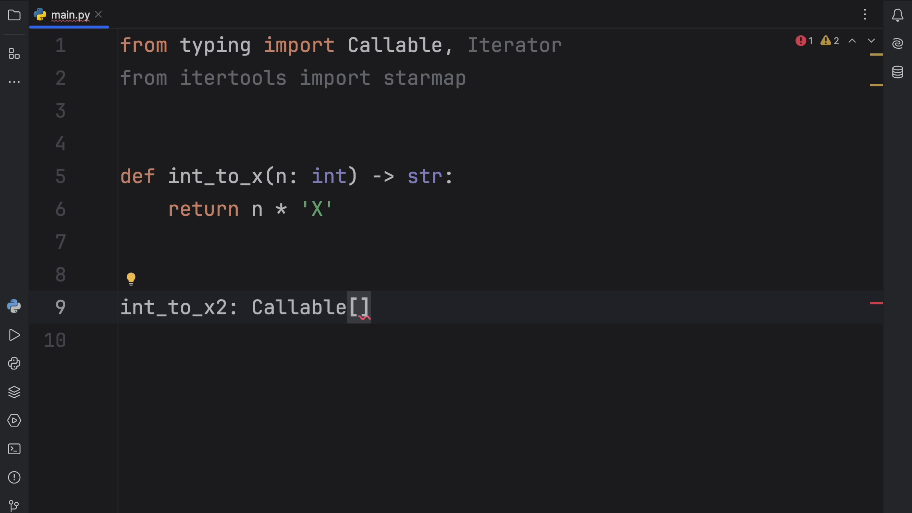
double_click(297, 307)
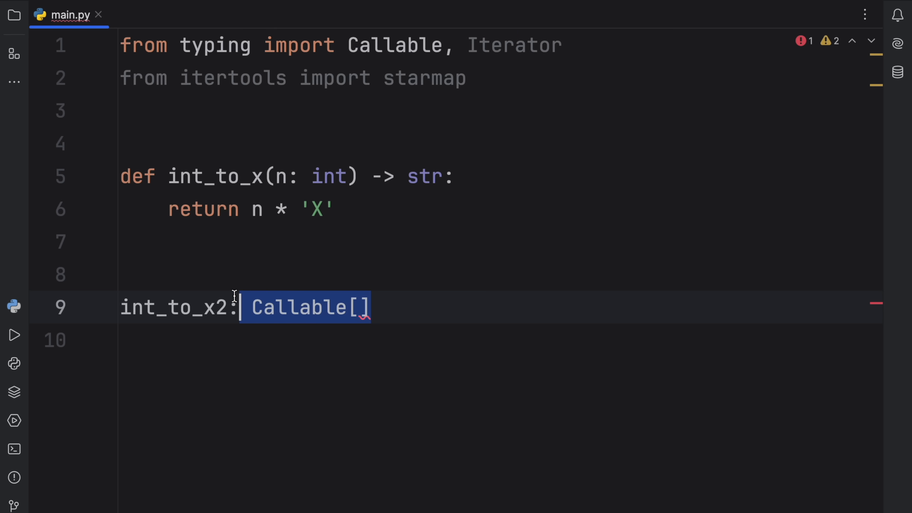
key("Backspace")
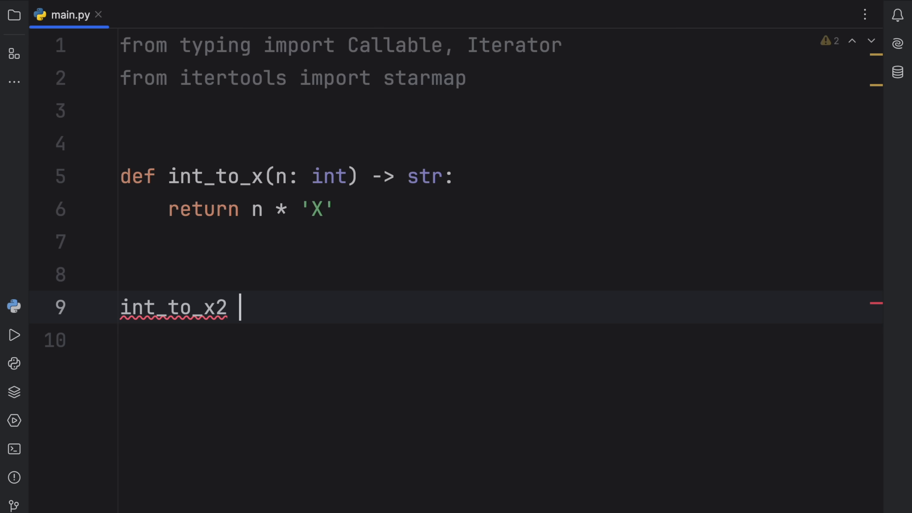
Step: Annotate int_to_x2 as Callable[[int], str], matching int_to_x's str return type
type("=")
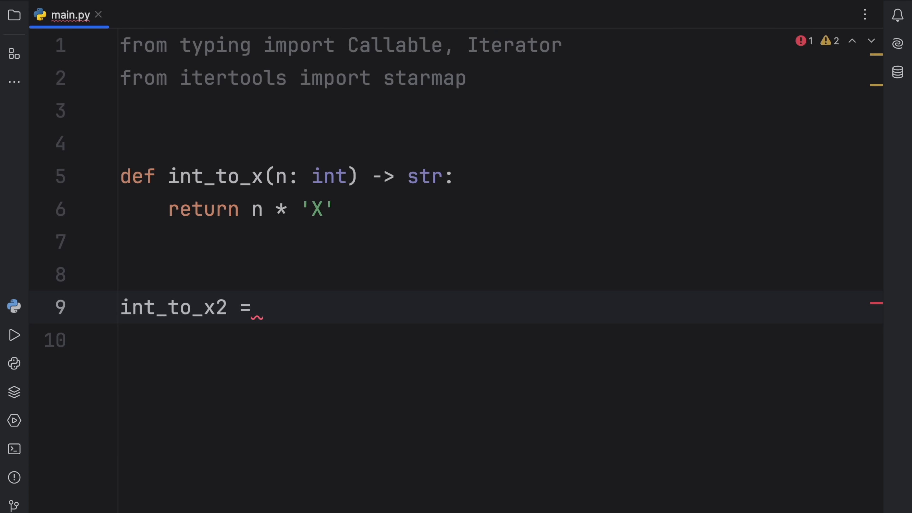
type(": Callable[]")
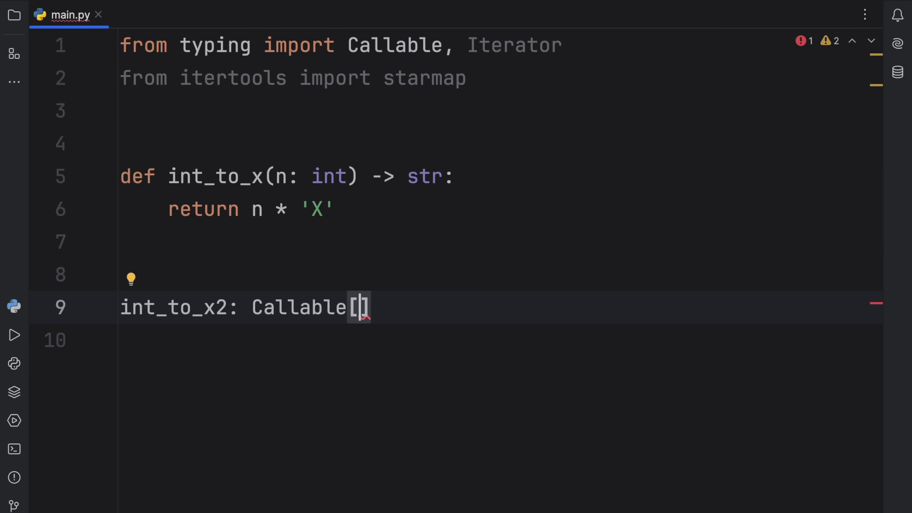
type("[")
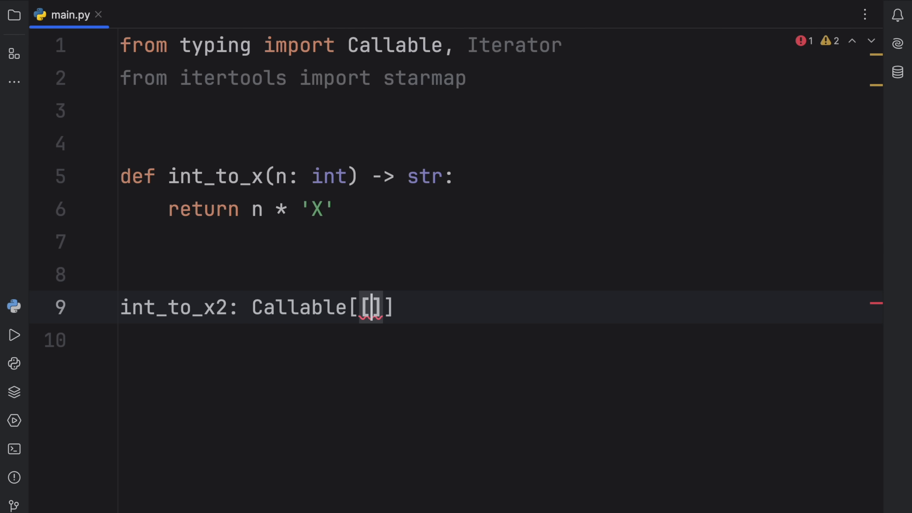
type("int")
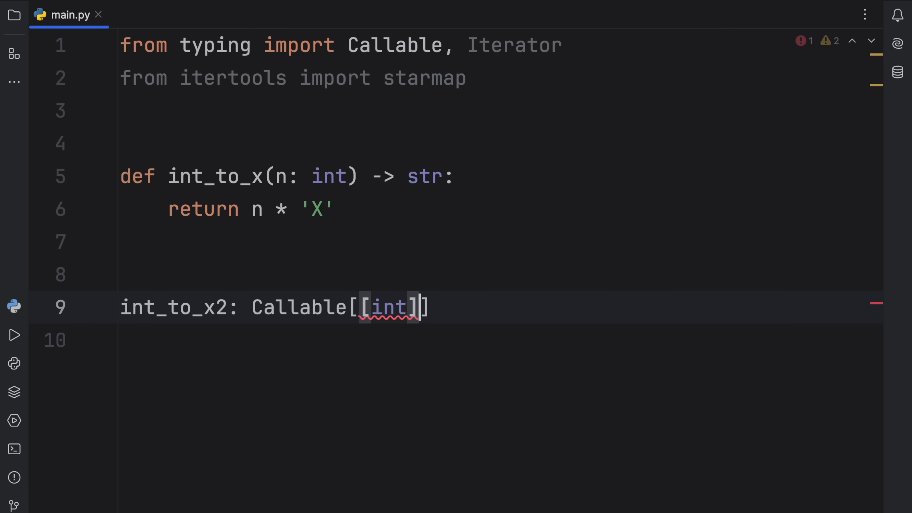
type(", str")
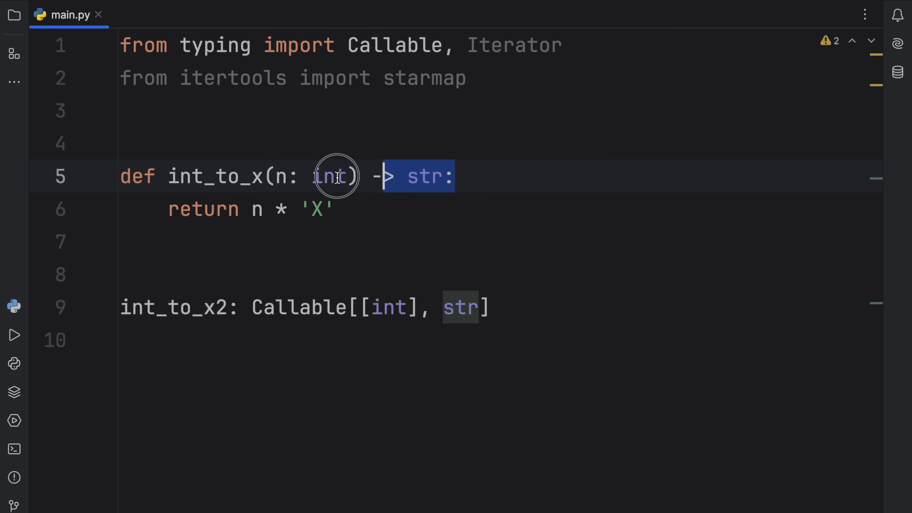
double_click(332, 176)
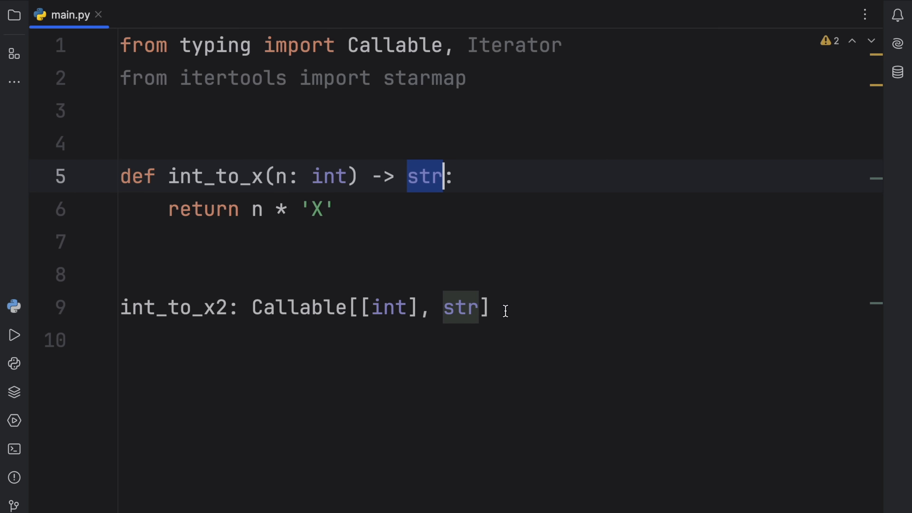
Step: Assign int_to_x2 = lambda n: n * 'X'
type("= lambda n:")
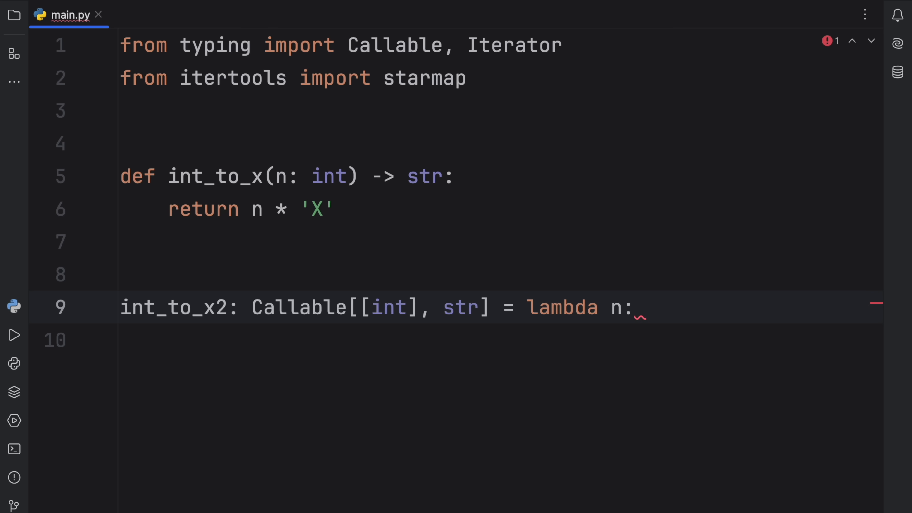
type("n *")
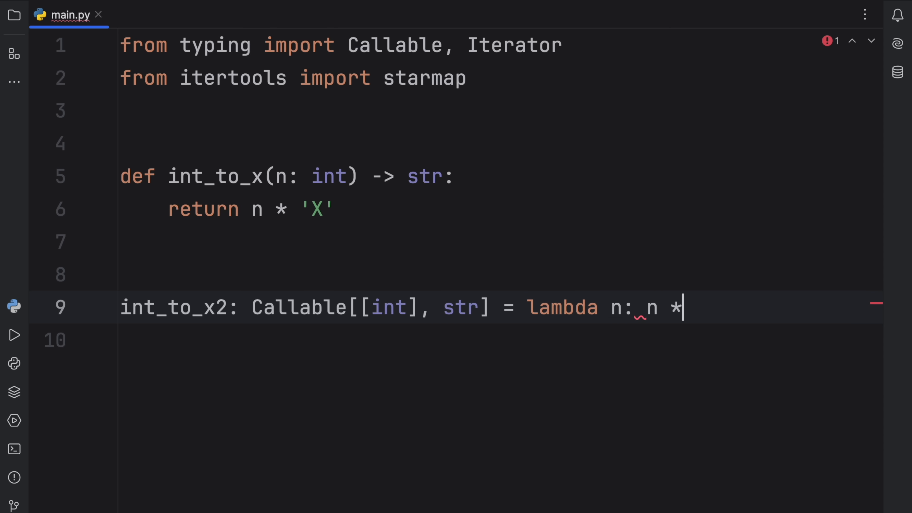
type("'X'")
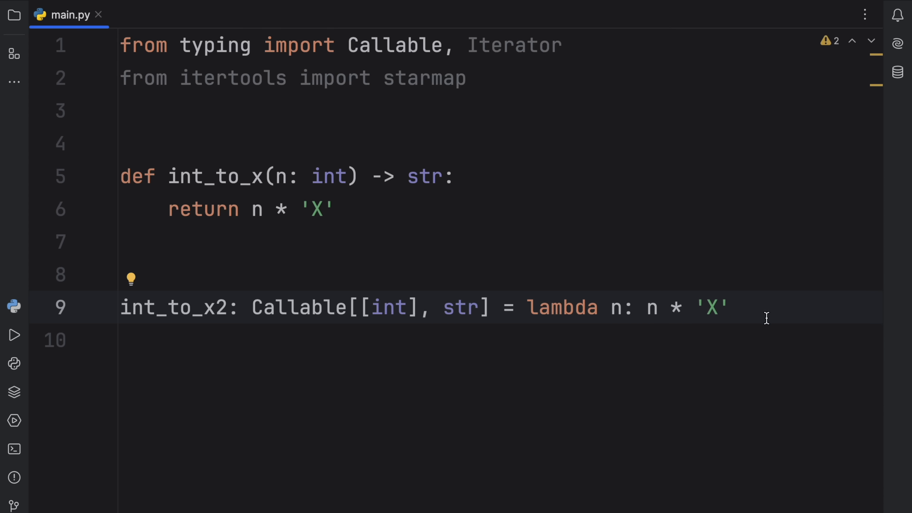
Step: Add print(int_to_x2(10)) below and select the int_to_x2 annotation
type("print(")
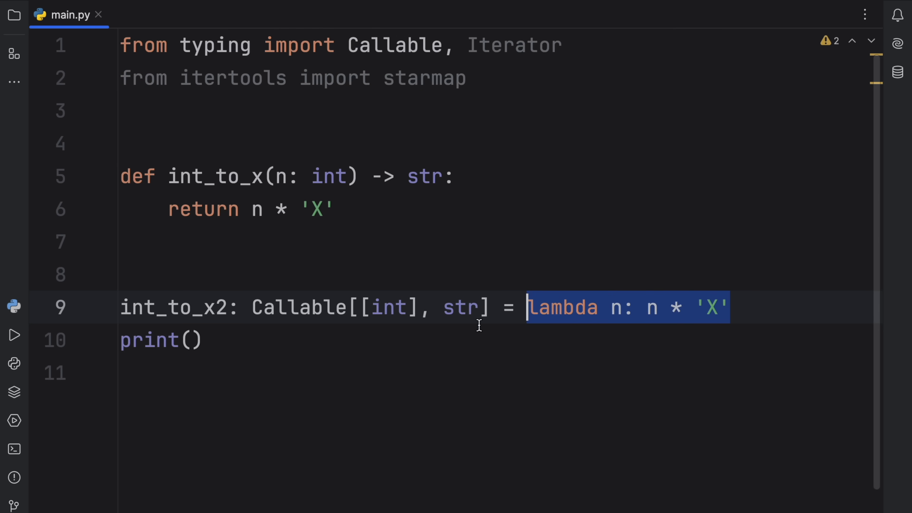
type("int_to_x2(10")
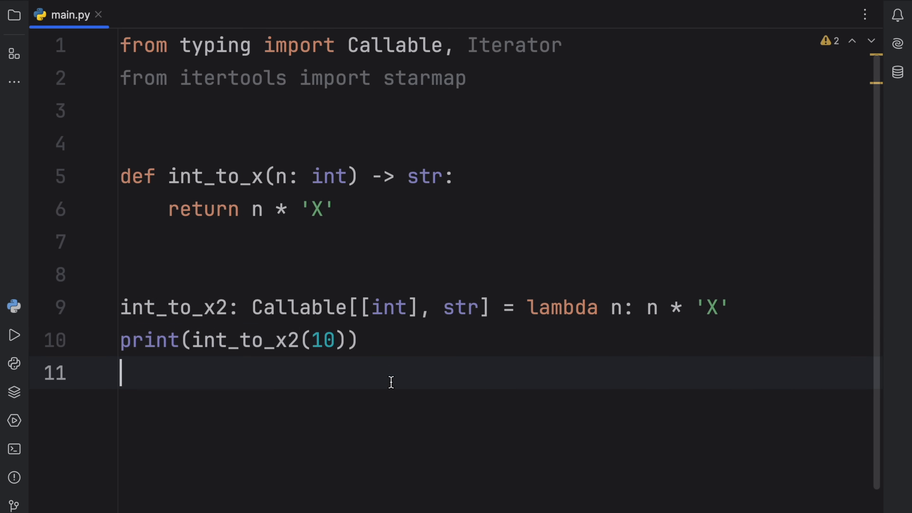
left_click(15, 334)
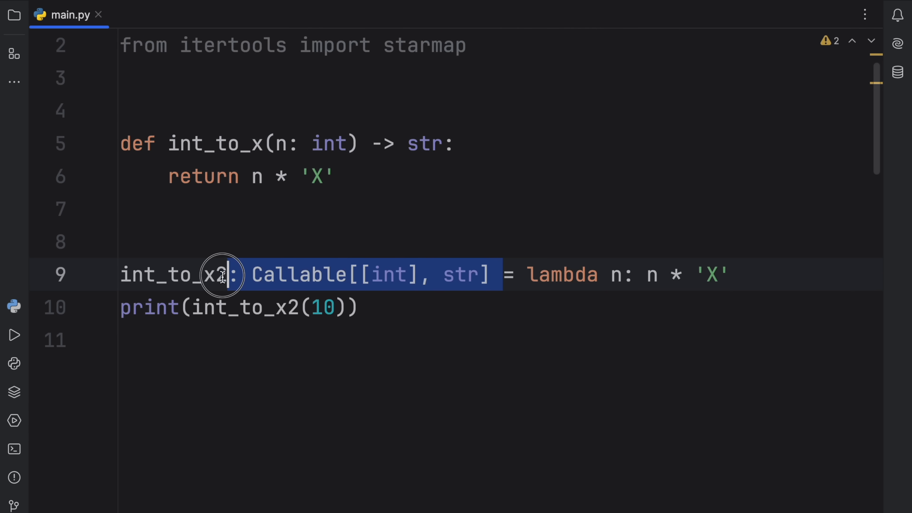
Step: Add print(int_to_x(5)) above print(int_to_x2(10)) and select that line
key("Delete")
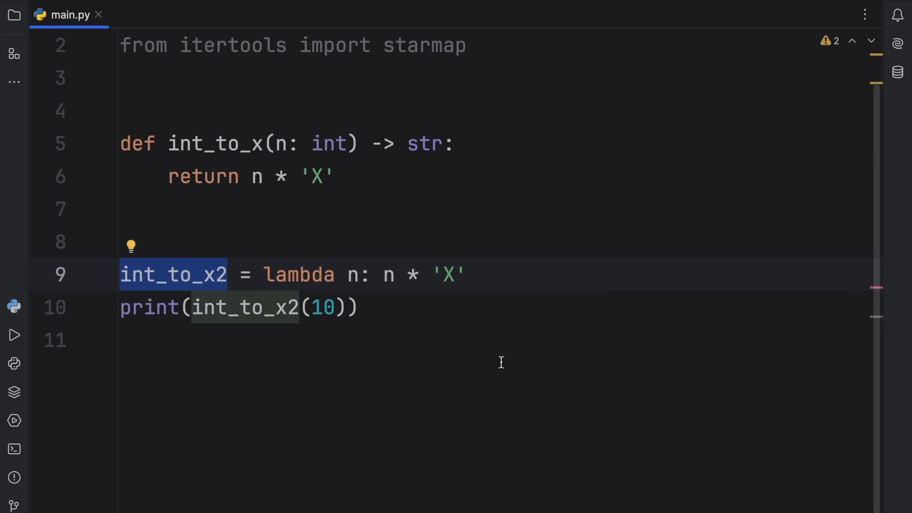
mouse_move(525, 300)
type("print(")
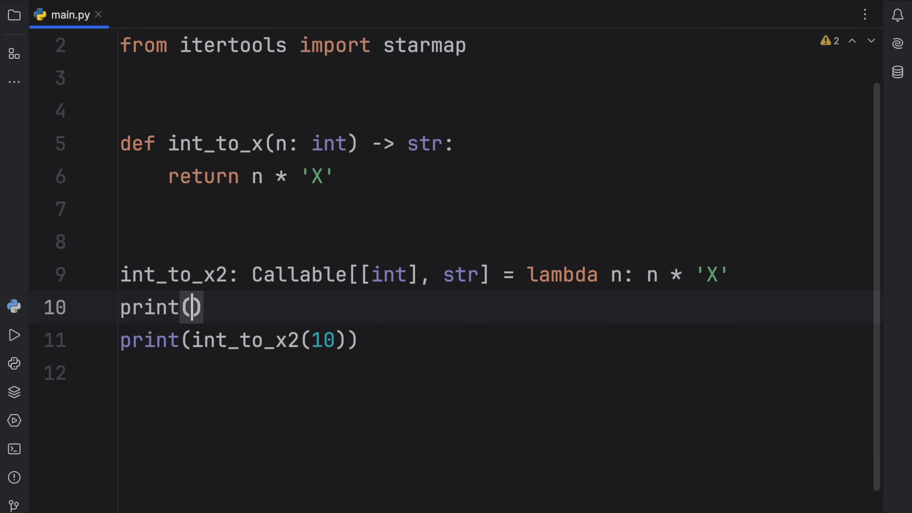
type("int_to_x(")
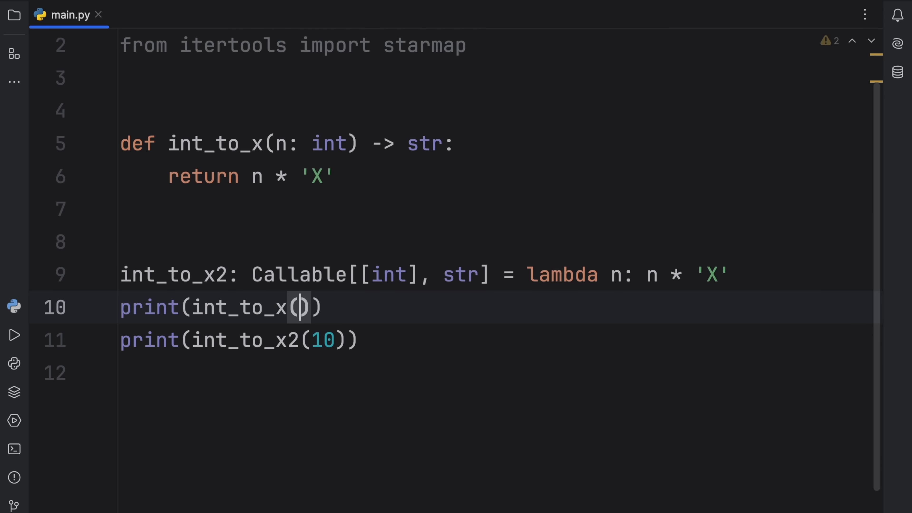
type("5")
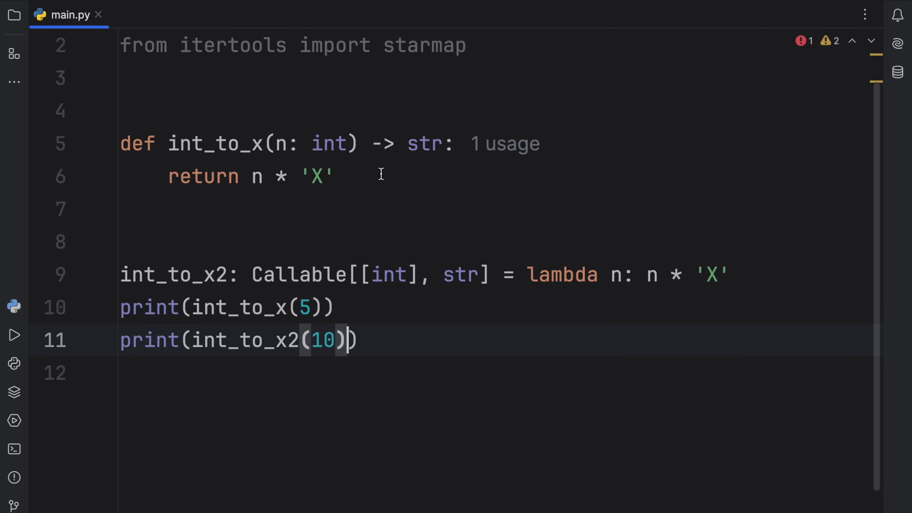
left_click(103, 308)
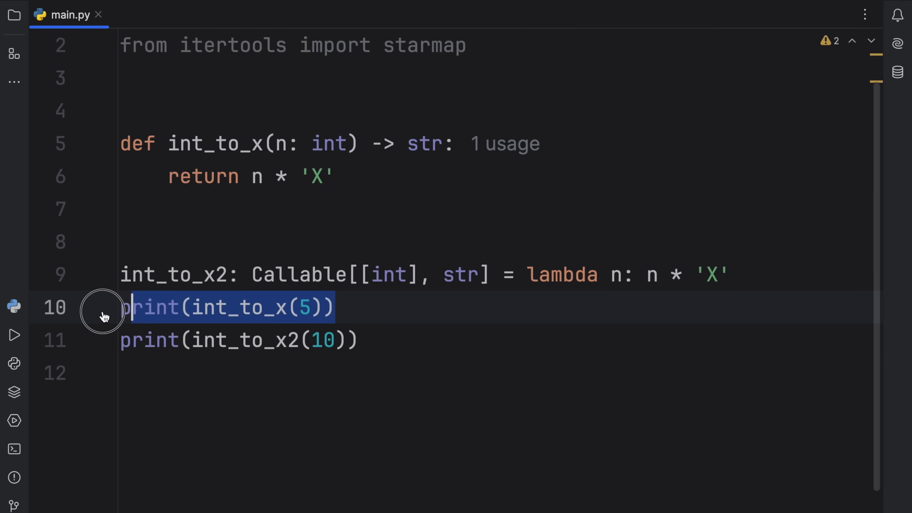
mouse_move(369, 304)
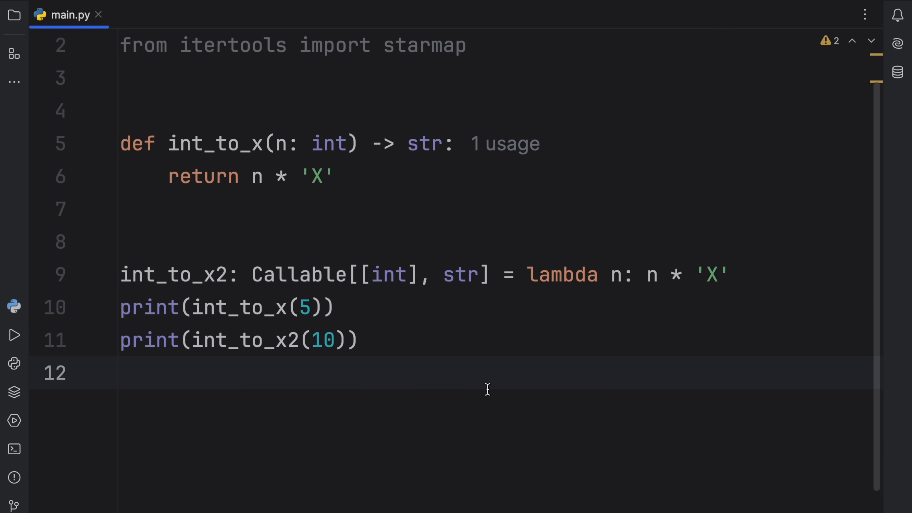
mouse_move(630, 306)
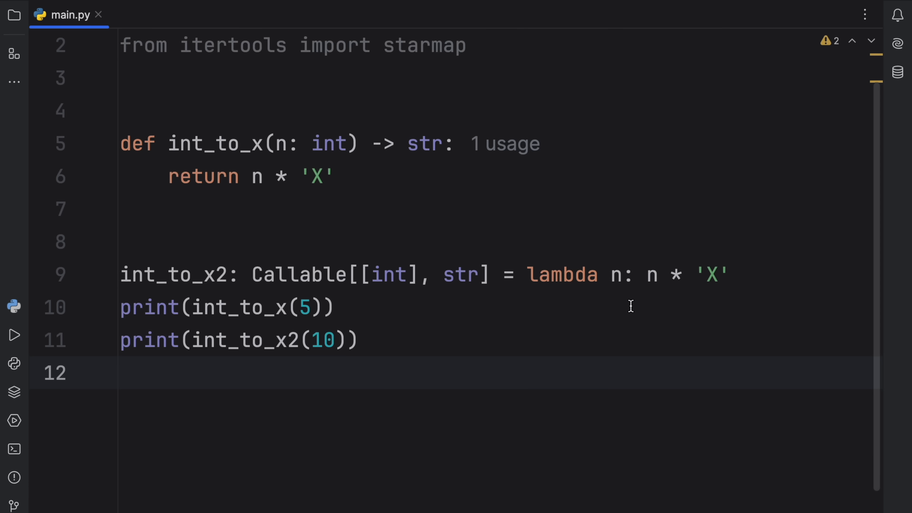
mouse_move(330, 267)
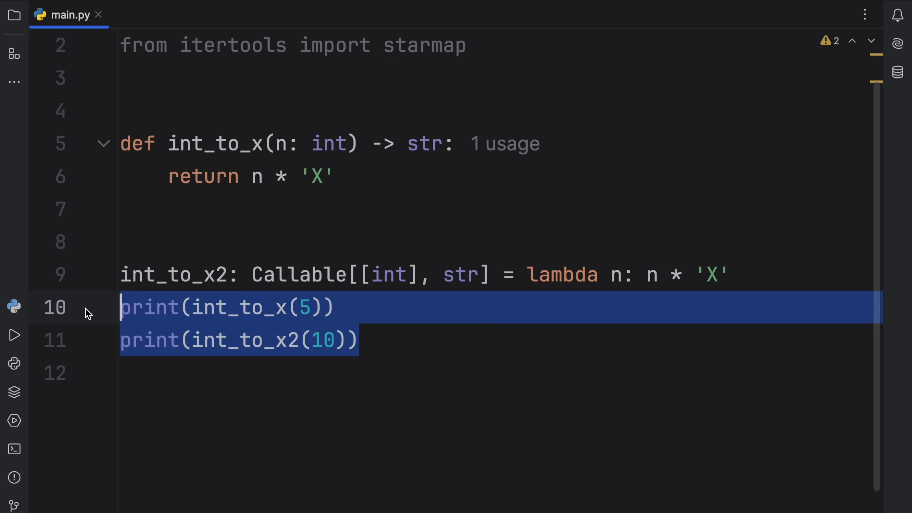
Step: Replace the lambda examples with mapped: Iterator[str] = map(int_to_x, [1, 2, 3, 4])
key("Delete")
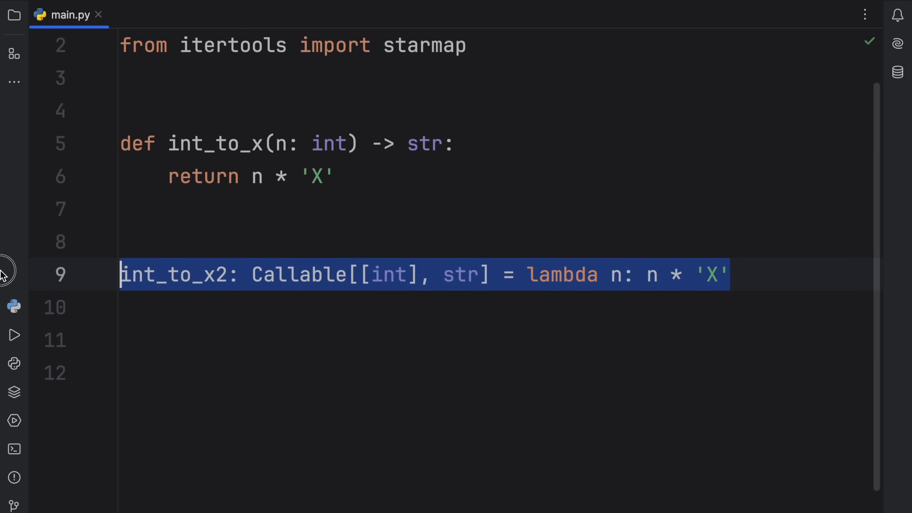
type("mapped:")
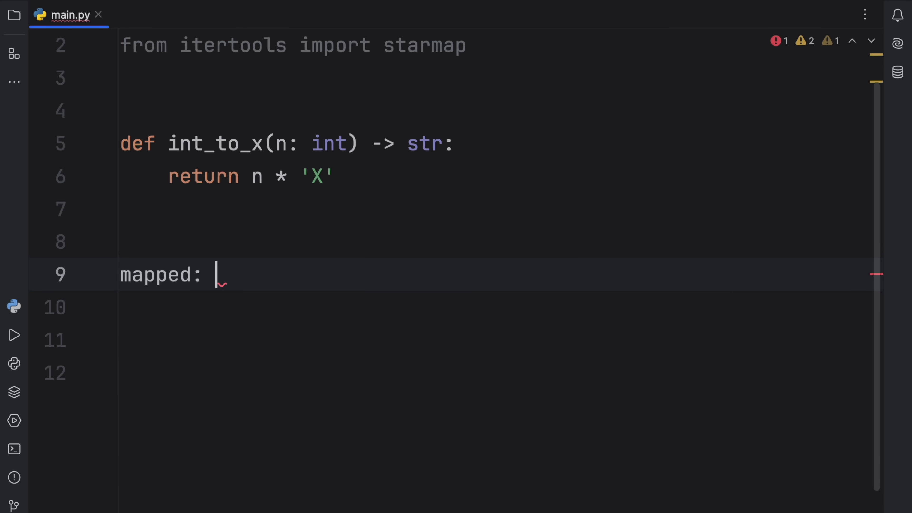
type("Iterator[str]")
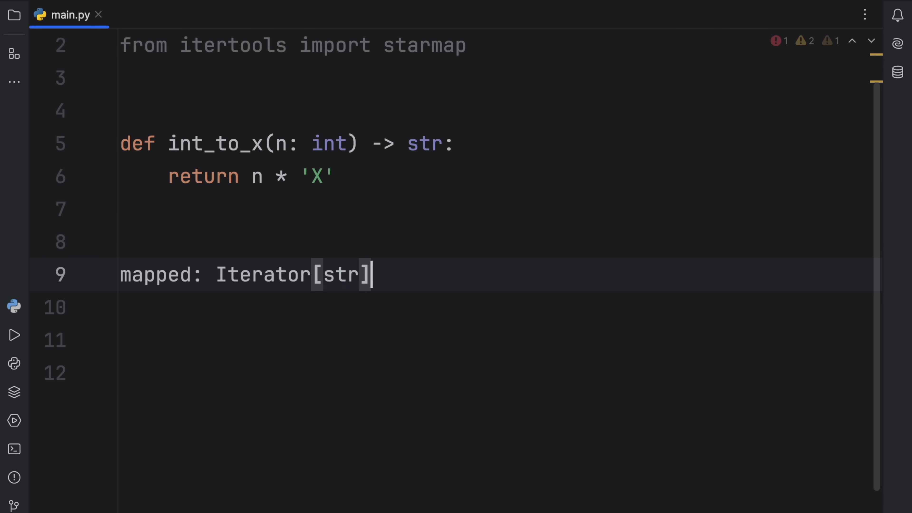
type("= map(")
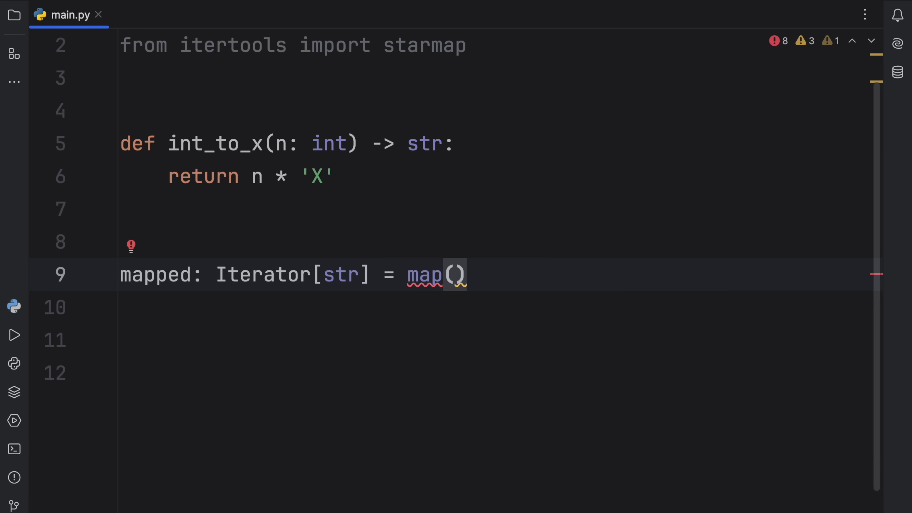
type("in")
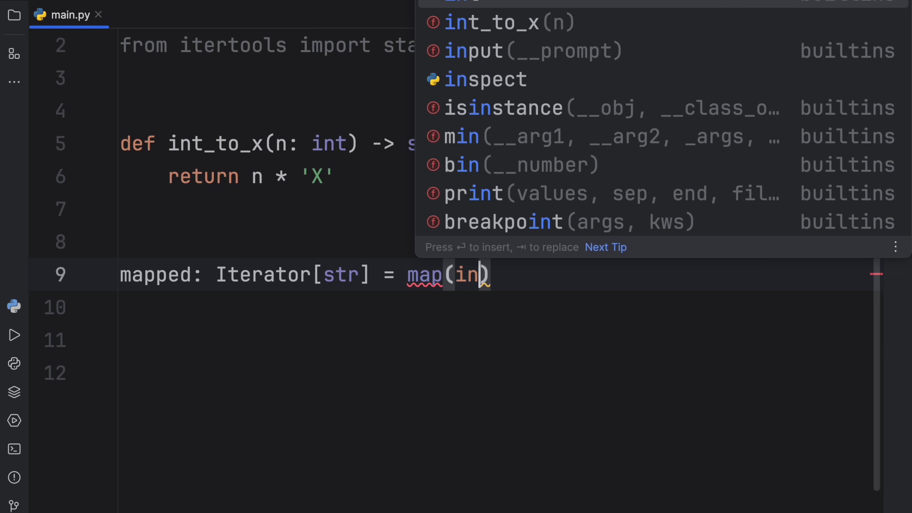
left_click(506, 22)
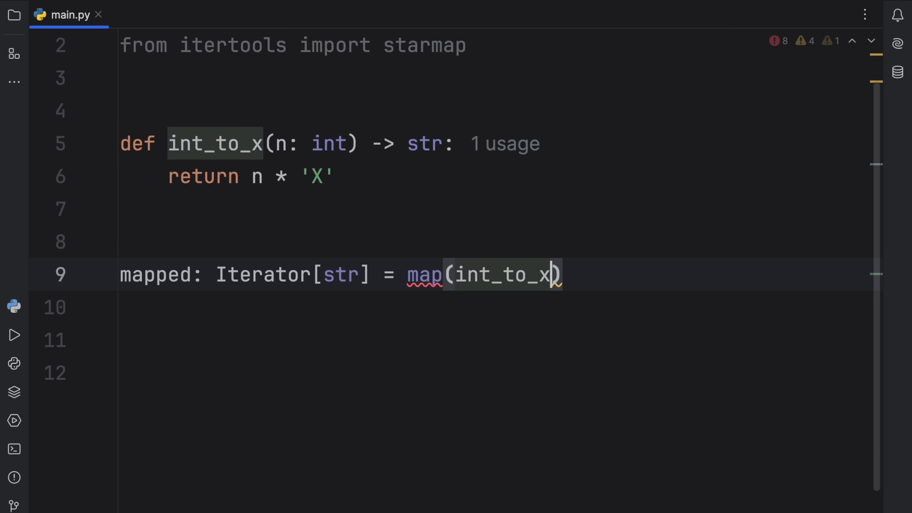
type(", [1,2]")
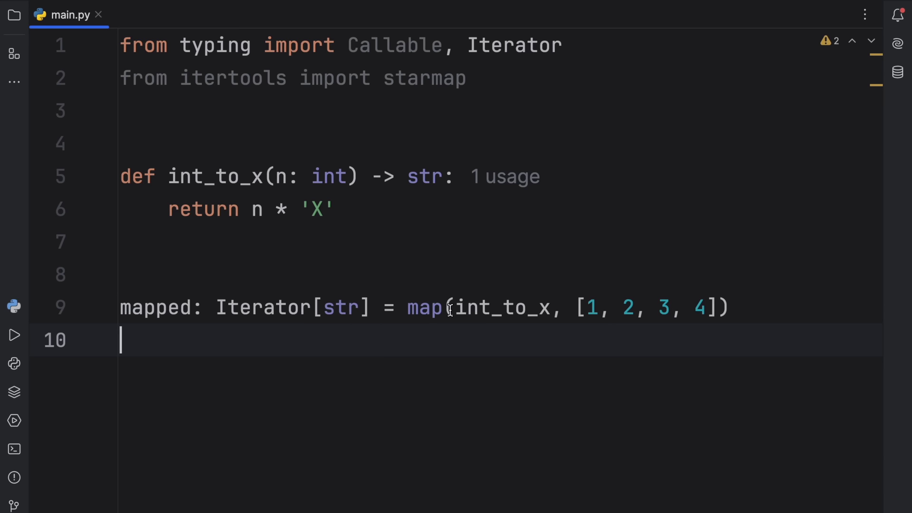
double_click(588, 307)
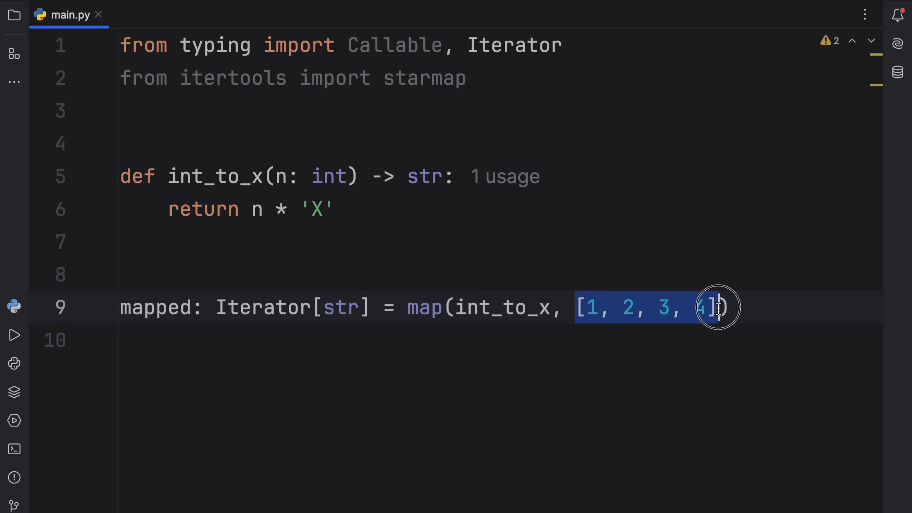
Step: Print list(mapped) and run the script to get ['X', 'XX', 'XXX', 'XXXX']
type("print()")
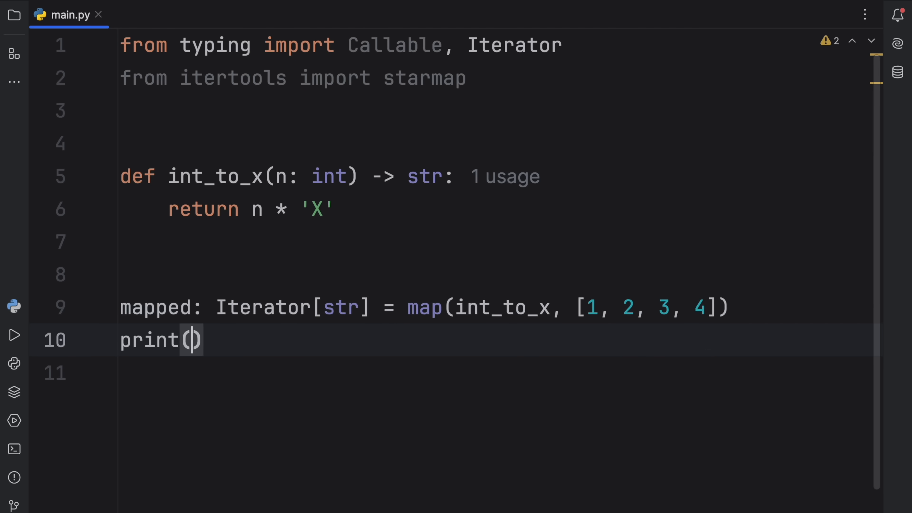
type("list(")
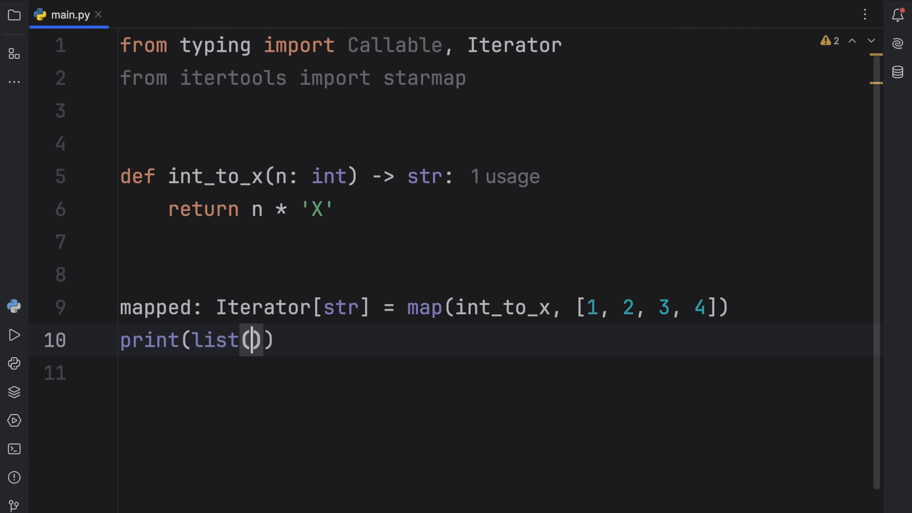
left_click(14, 335)
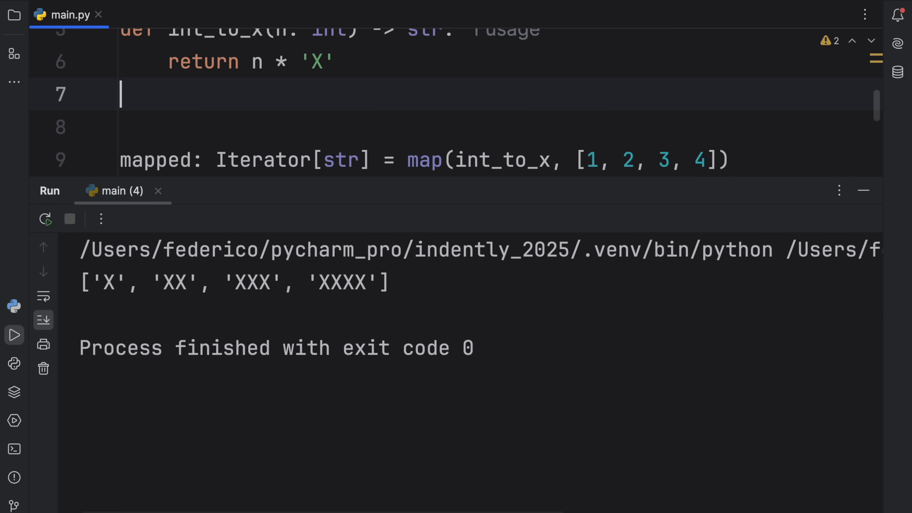
Step: Swap int_to_x in the map call for an inline lambda n: n * 'X'
double_click(424, 275)
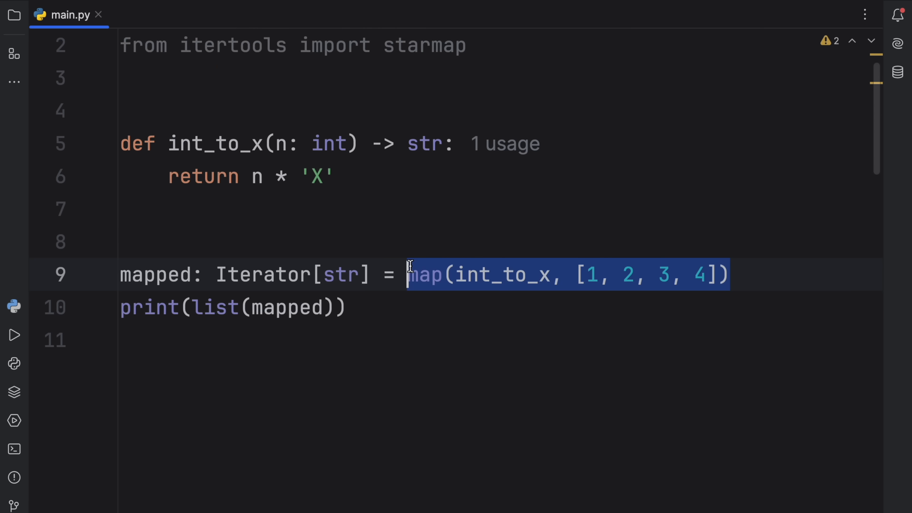
mouse_move(378, 202)
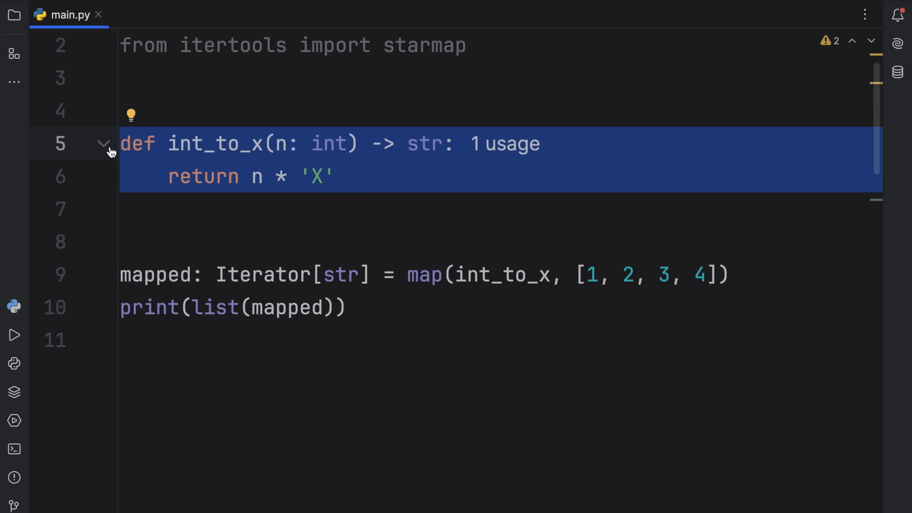
left_click(493, 274)
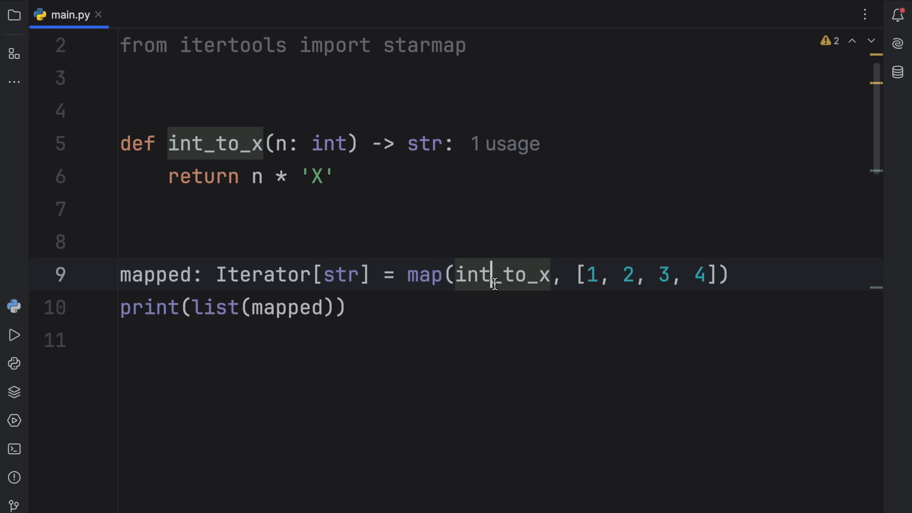
scroll("down", 3)
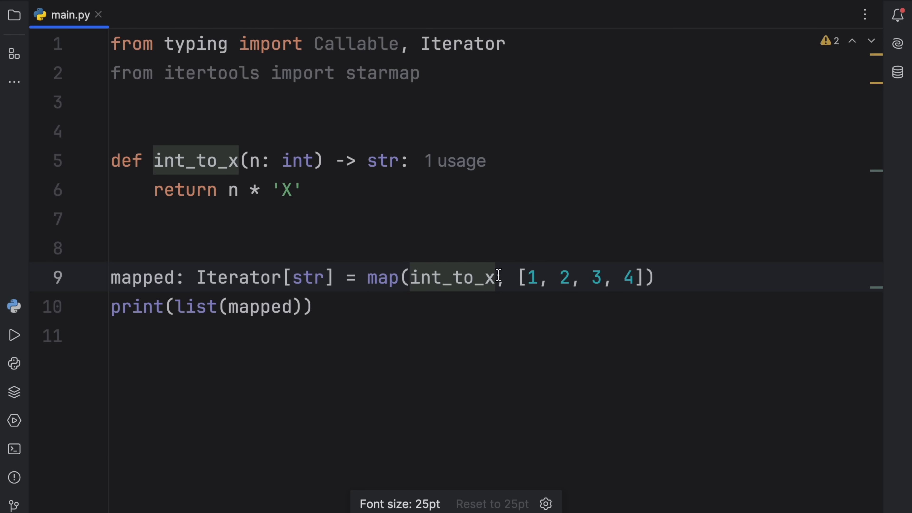
double_click(453, 277)
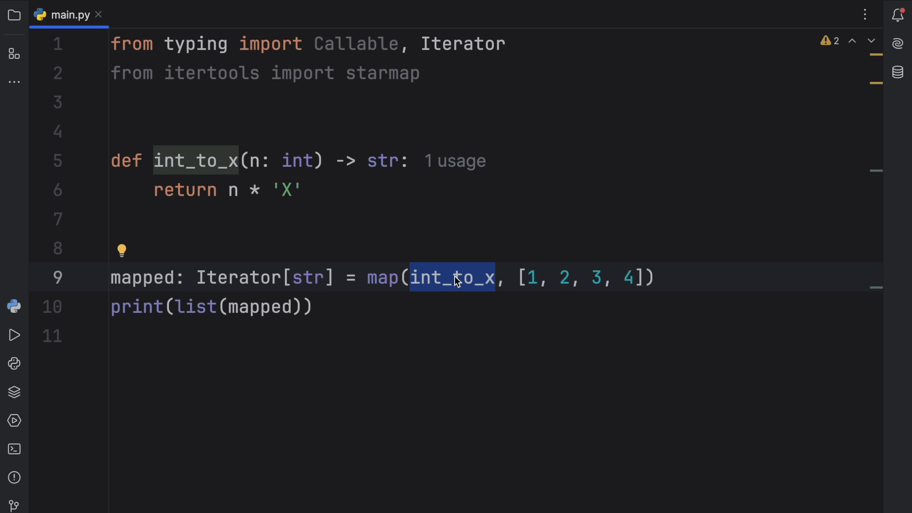
type("lambda n")
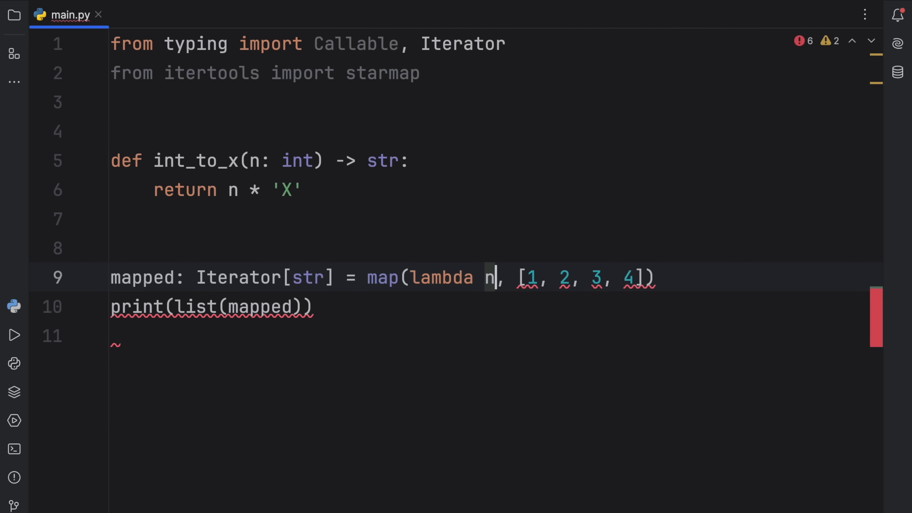
type(": n * 'X'")
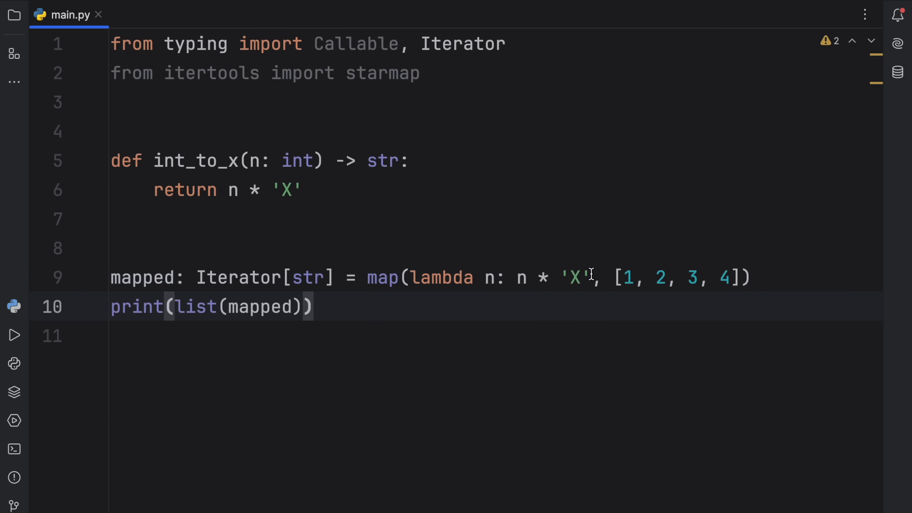
Step: Select and delete the now-unused int_to_x function
left_click(470, 336)
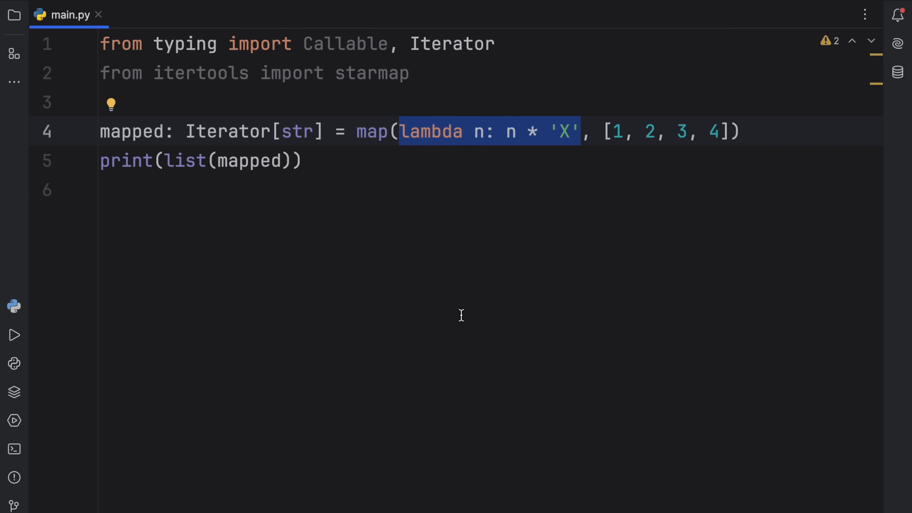
mouse_move(569, 331)
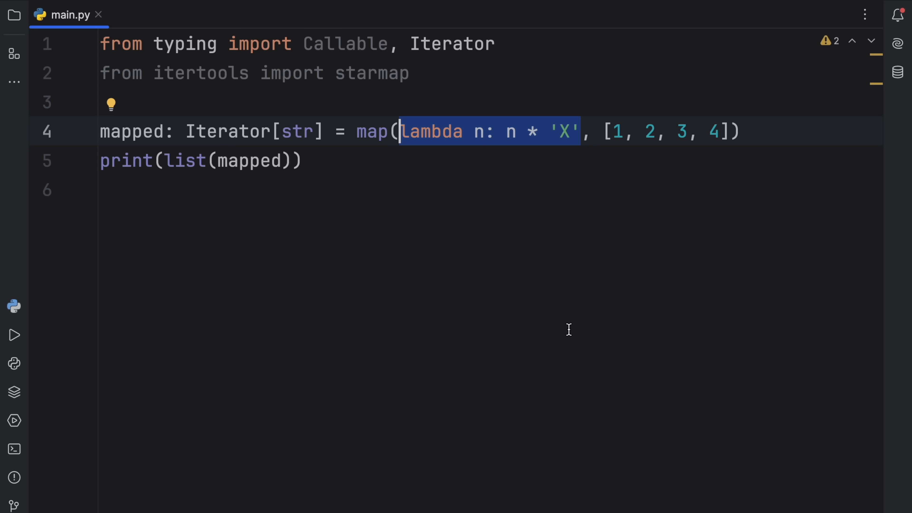
left_click(13, 334)
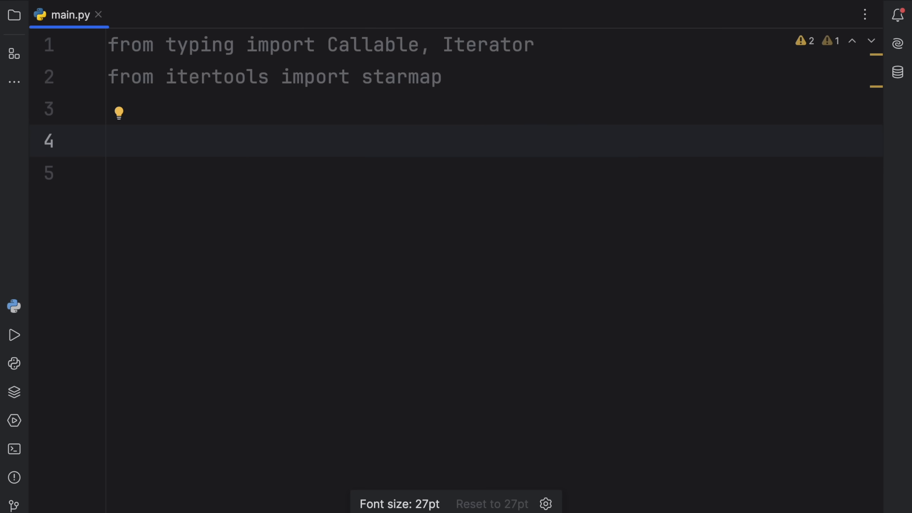
Step: Define multiply_str(text: str, n: int) -> str returning text * n
type("def")
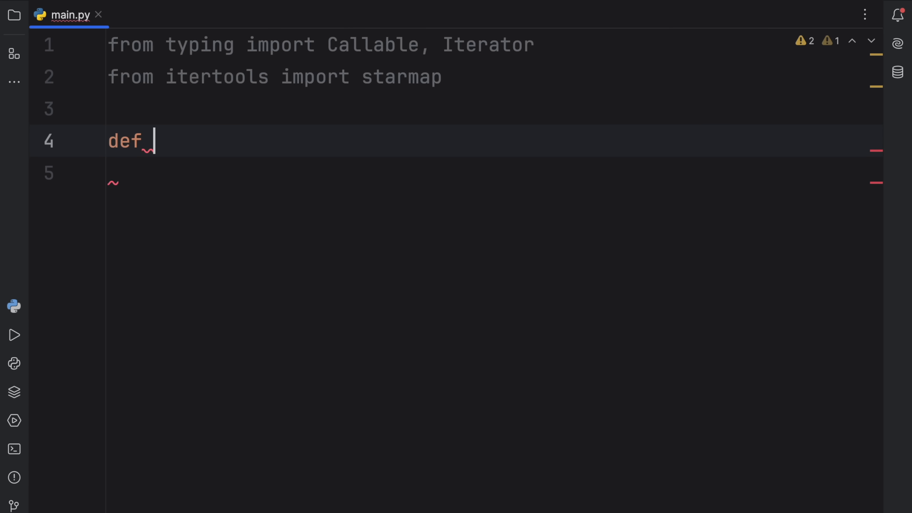
type("multiply")
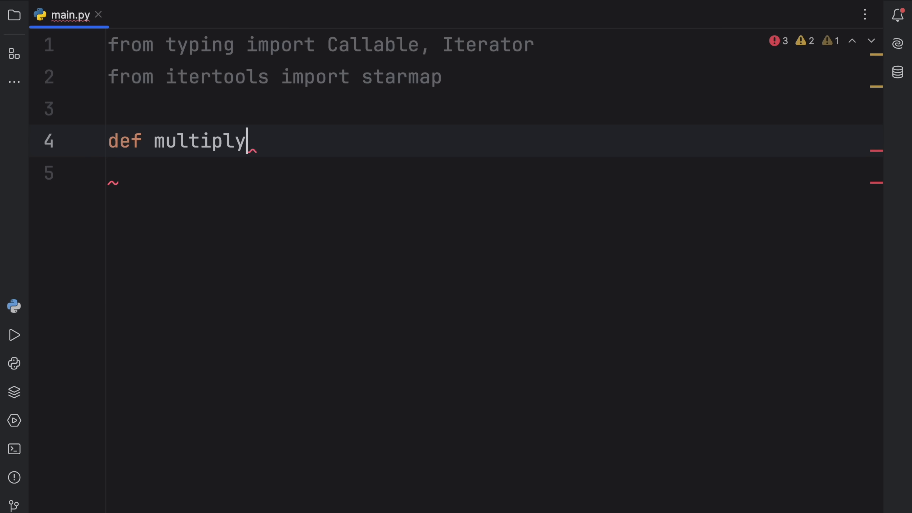
type("_str(tex")
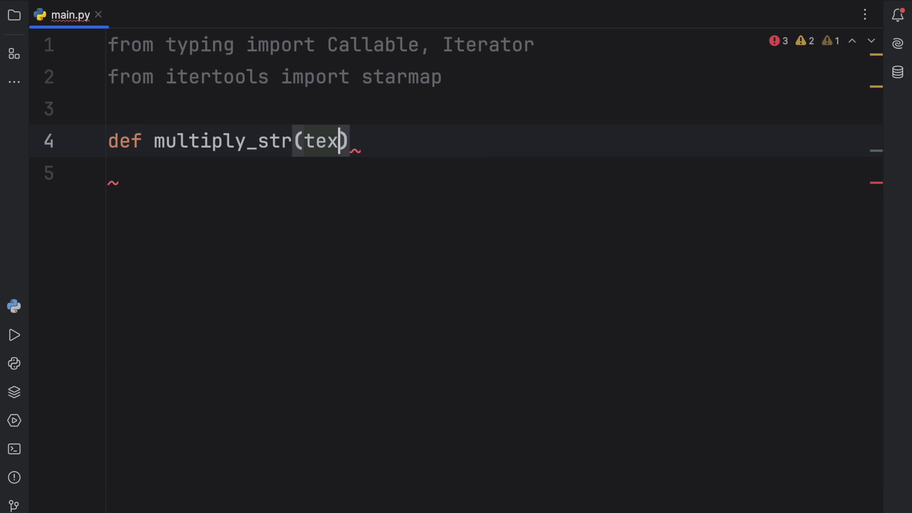
type(": str, n: int")
left_click(495, 173)
type("ret")
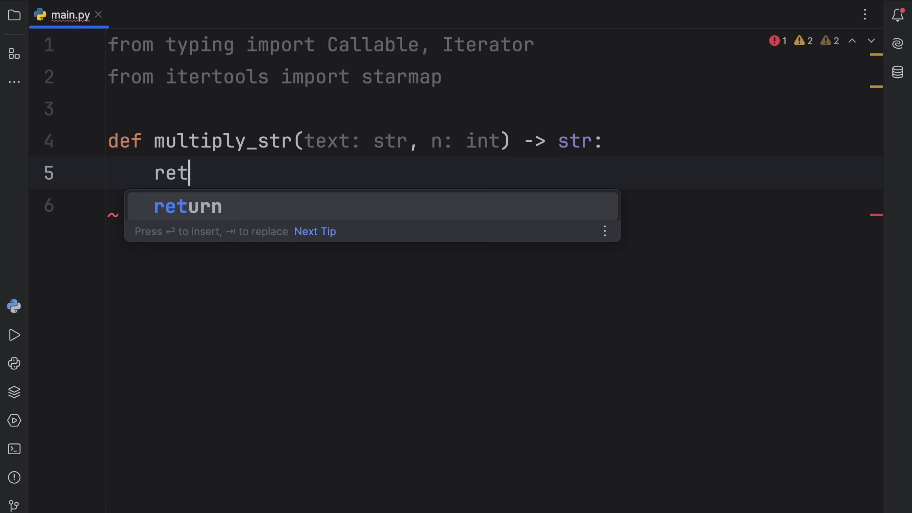
type("urn text * n")
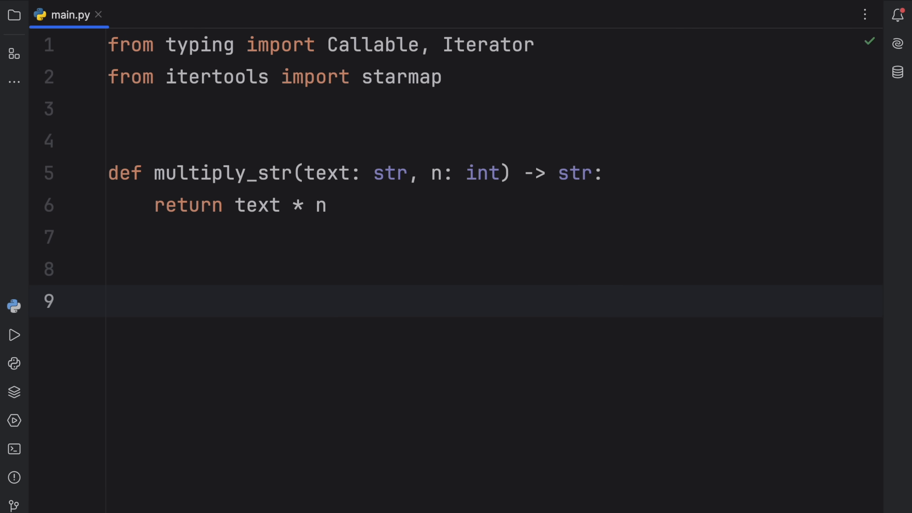
Step: Define multiply_str2: Callable[[str, int], str] = lambda s, n: s * n
type("multiply_str()")
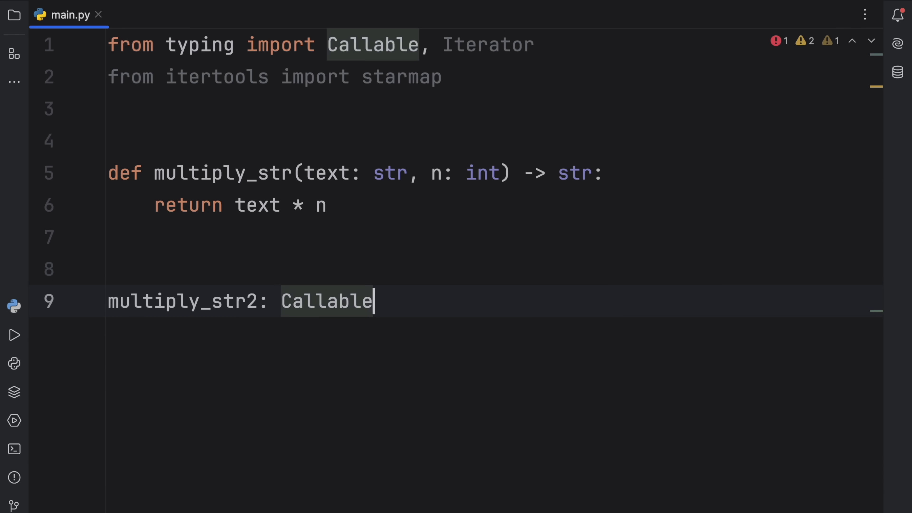
type("[[str")
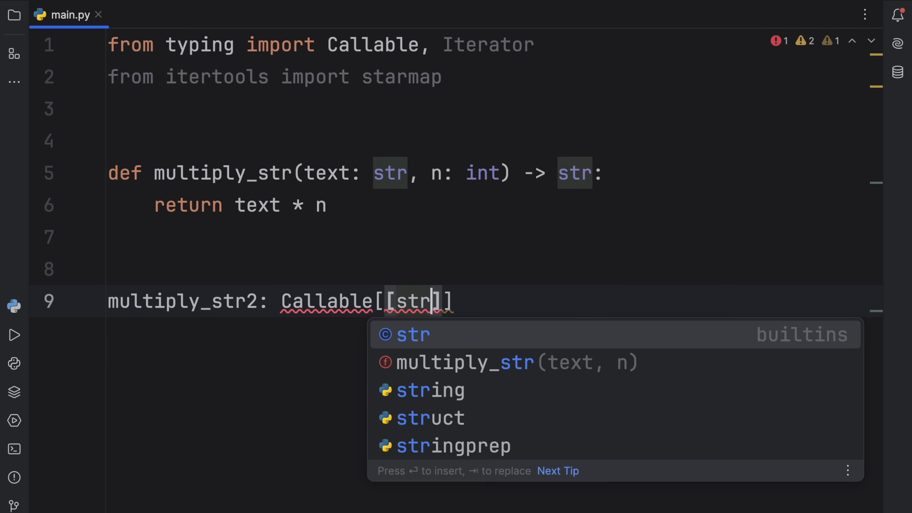
type(", int], str")
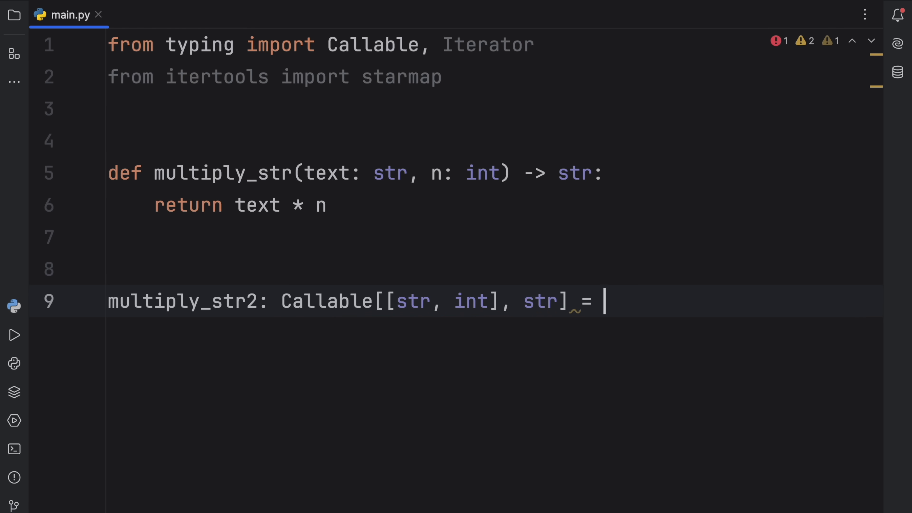
type("lambda s")
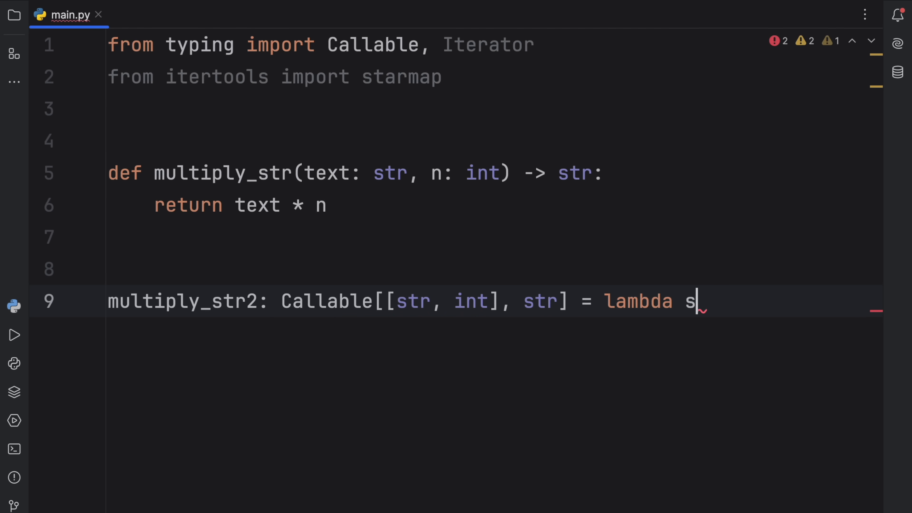
type(", n:")
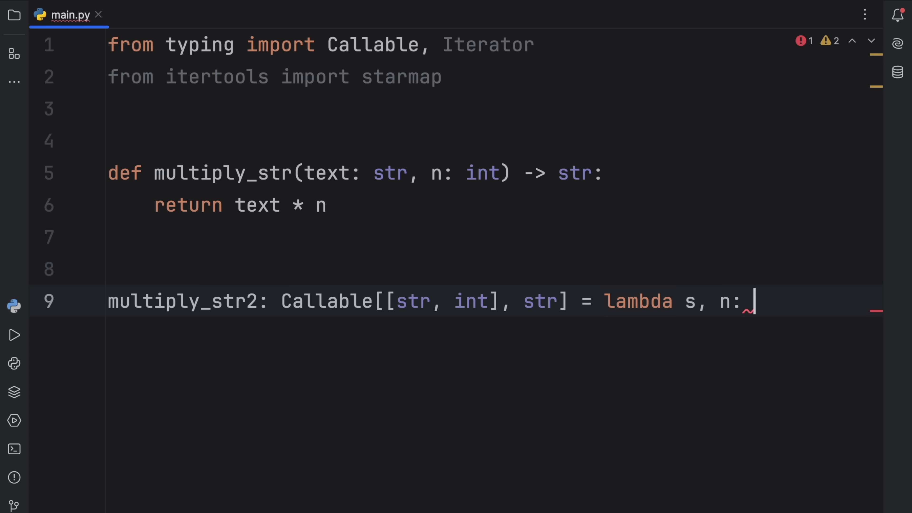
type("s * n")
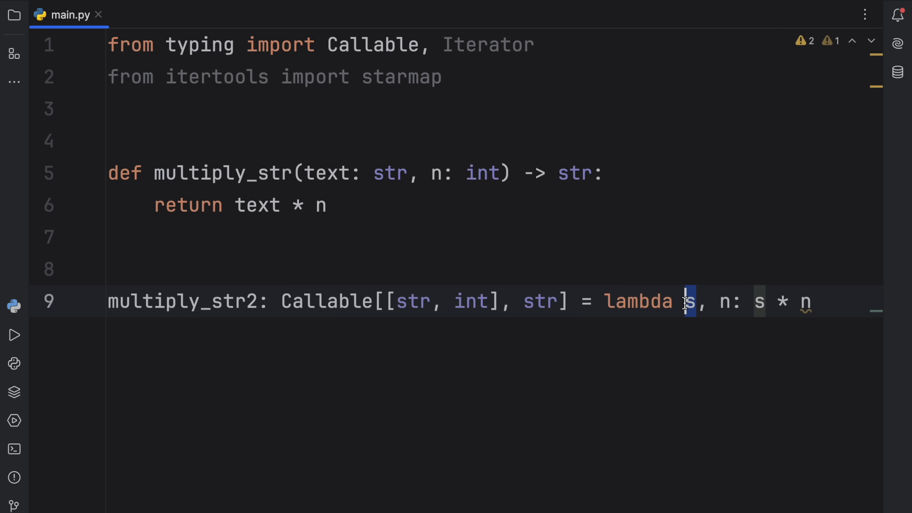
Step: Try a Shift+F6 rename on the lambda parameter s
double_click(326, 173)
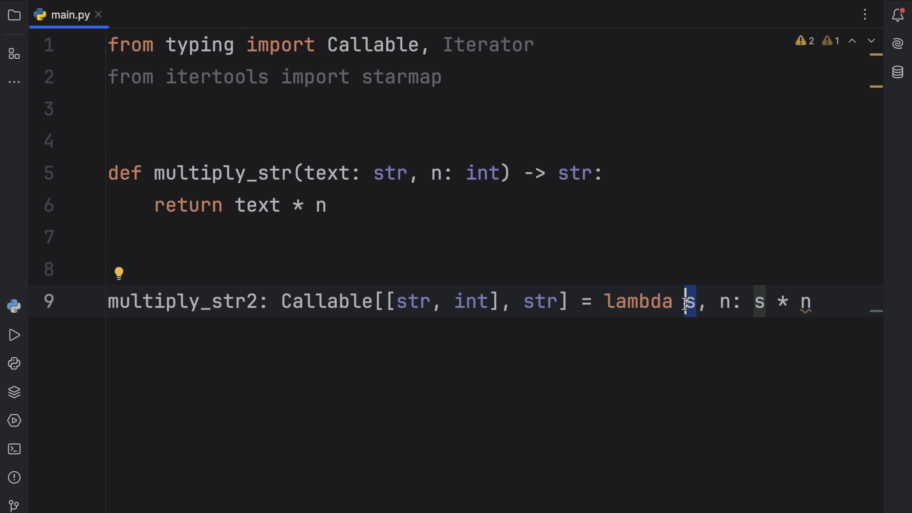
mouse_move(688, 301)
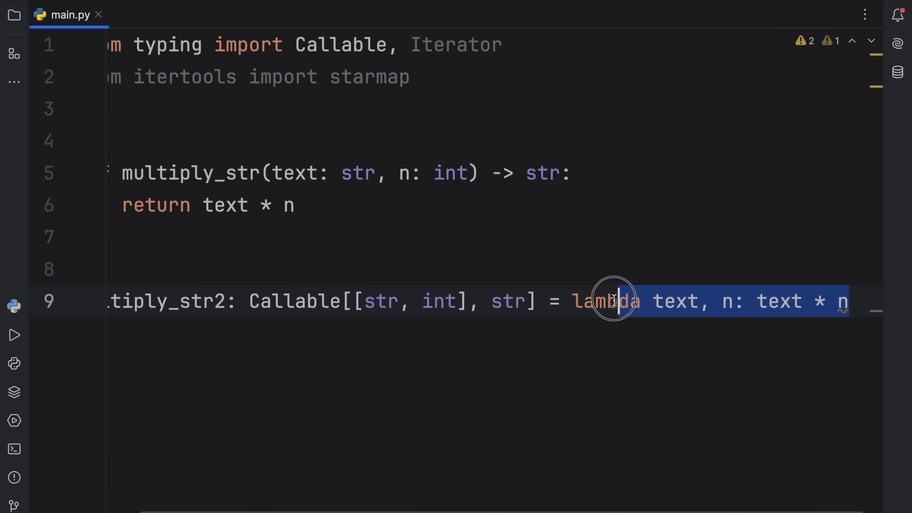
left_click(731, 302)
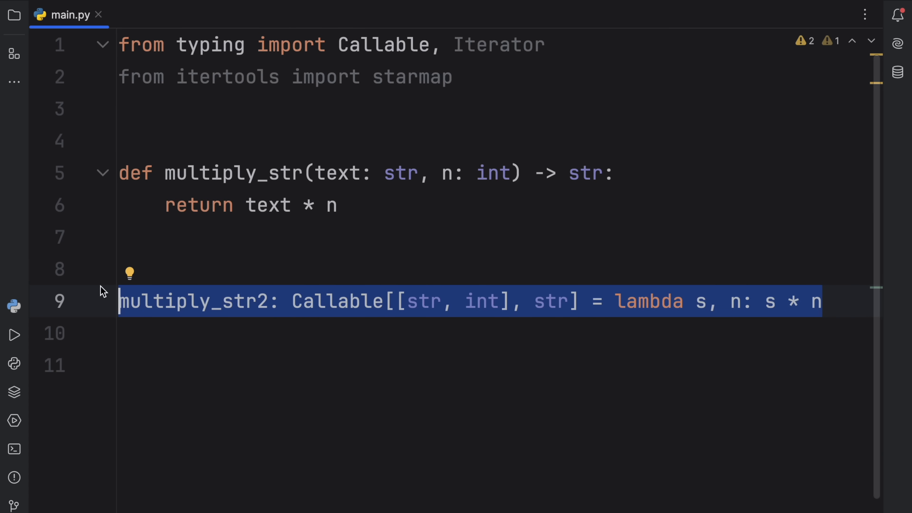
Step: Replace the multiply_str2 line with data: list[tuple[str, int]] =
key("Delete")
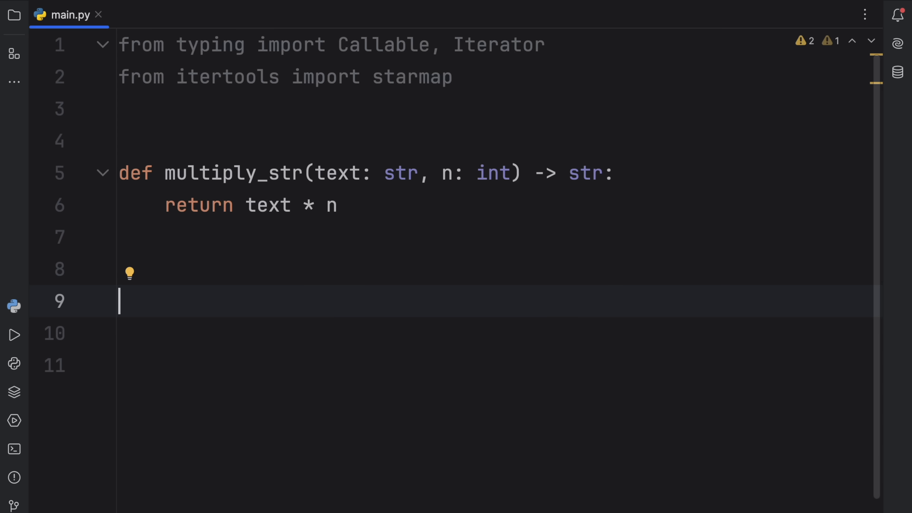
type("data:")
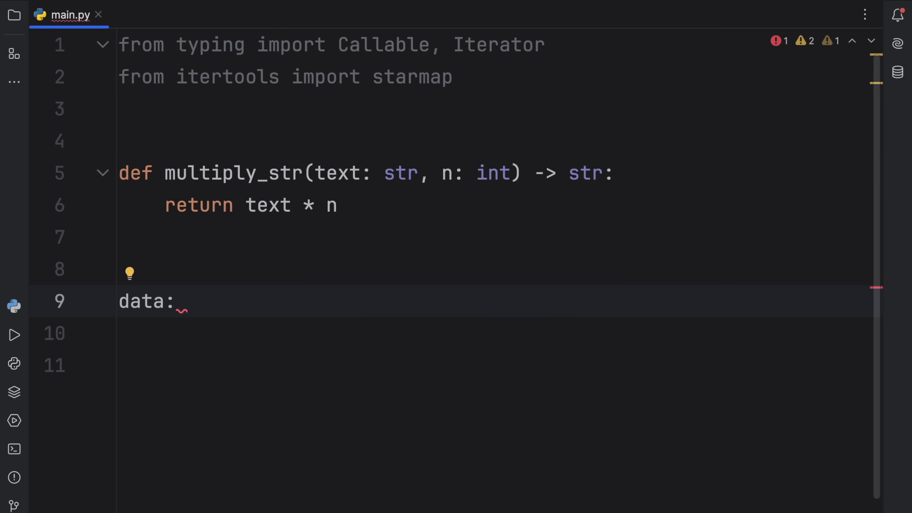
type("list[]")
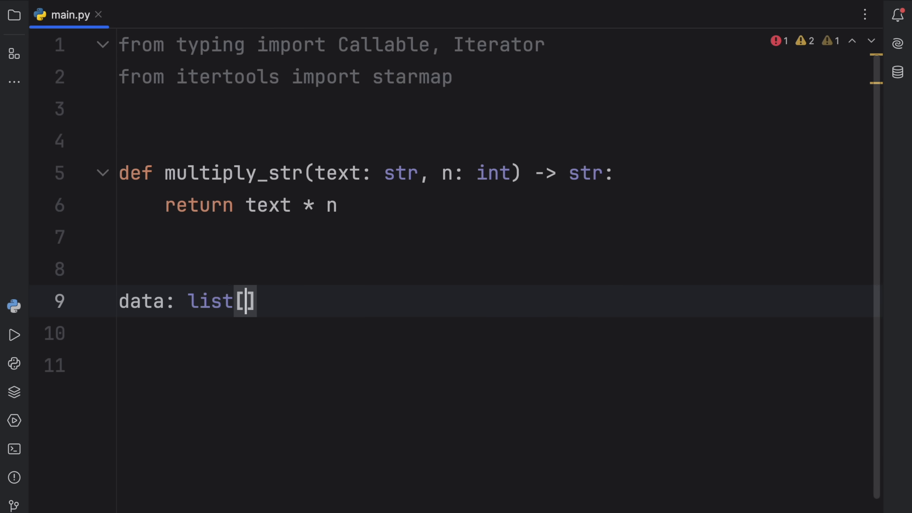
type("tuple(str")
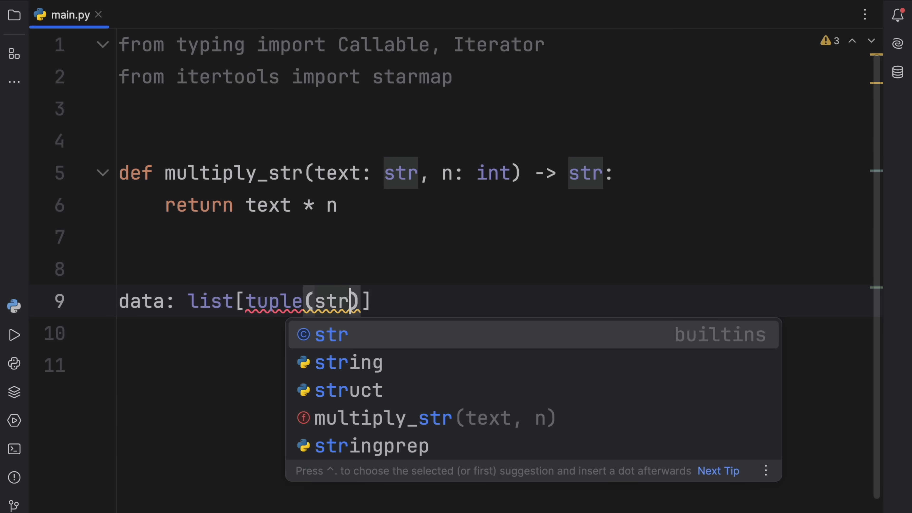
type(", int)] =")
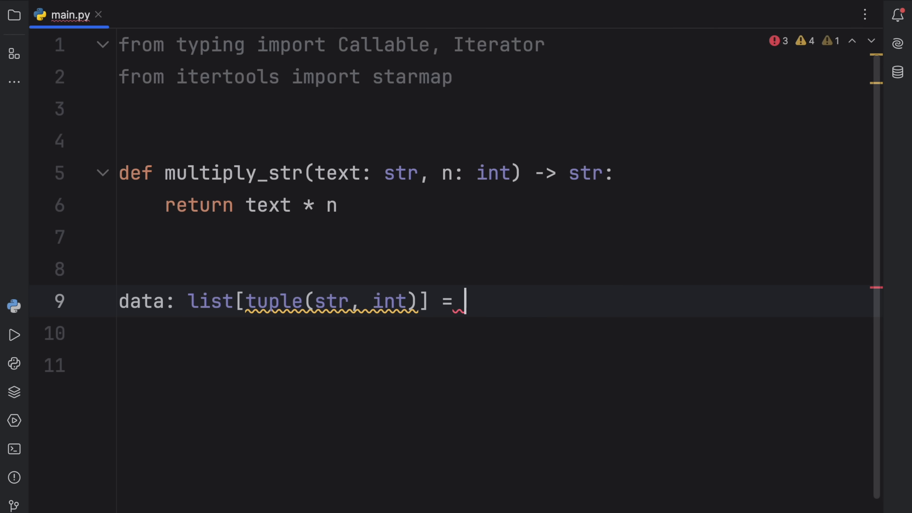
Step: Fill data with [('Bob', 3), ('X', 5), ('Python', 2)] and fix the tuple hint brackets
type("[('Bob', 3)]")
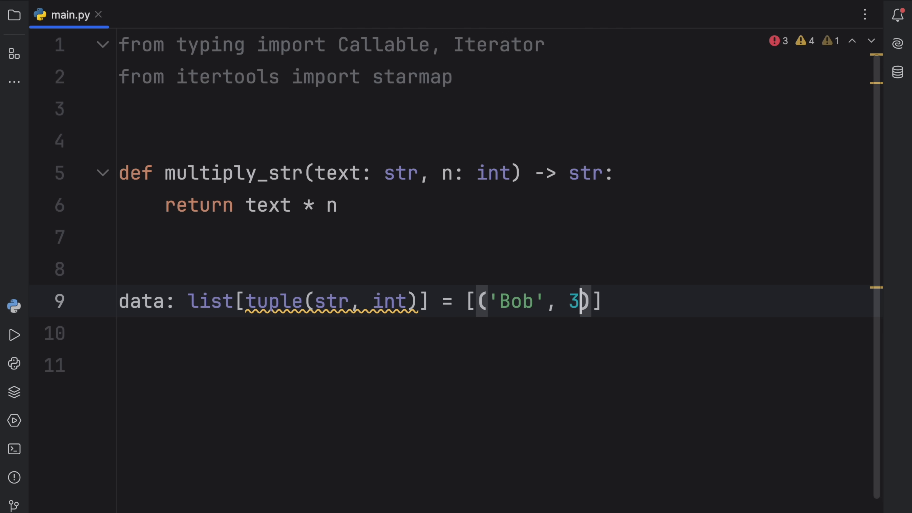
type(", ('X', 5")
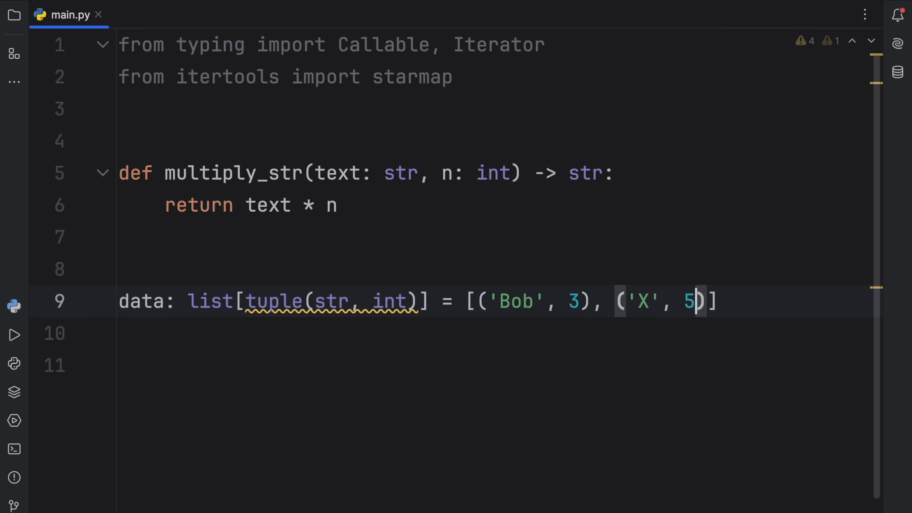
type(", ('Python',")
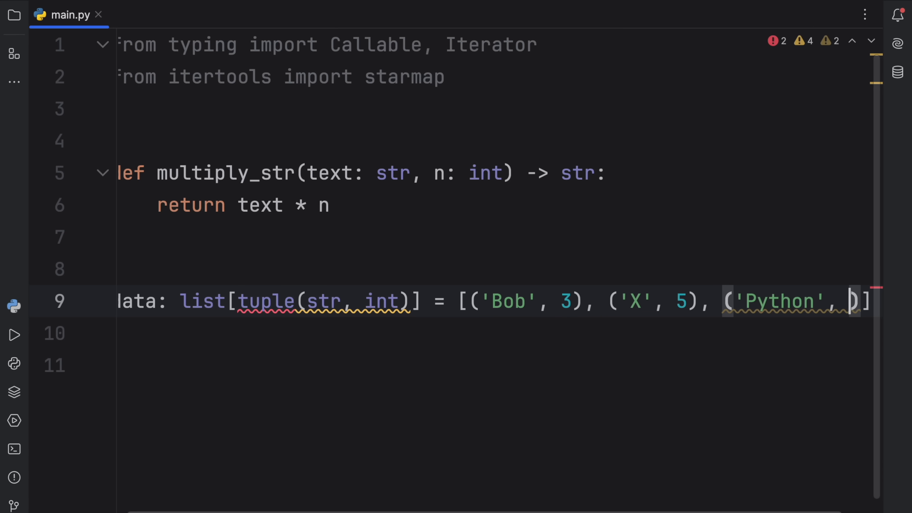
double_click(338, 301)
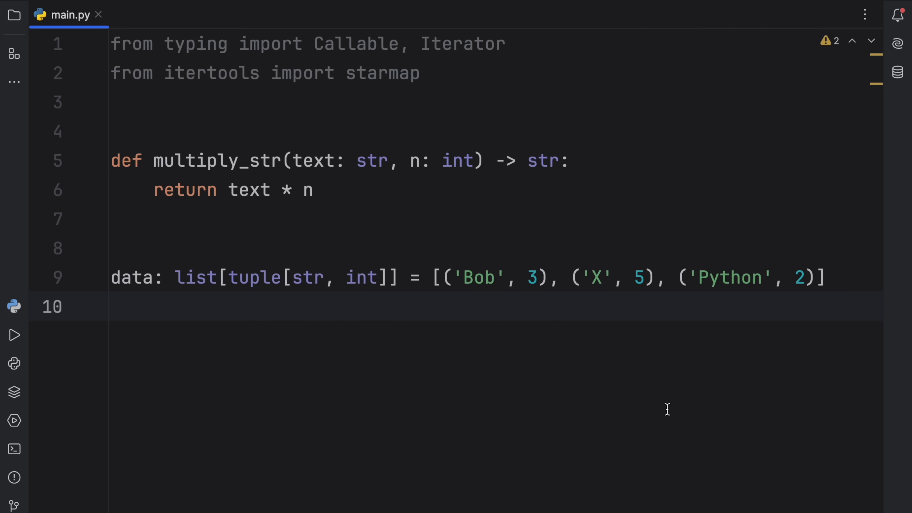
Step: Add sm: Iterator[str] = starmap(multiply_str, data) with print(list(sm)), then select multiply_str for replacement
type("sm: Iterator[str] = starmap(multiply_str, data")
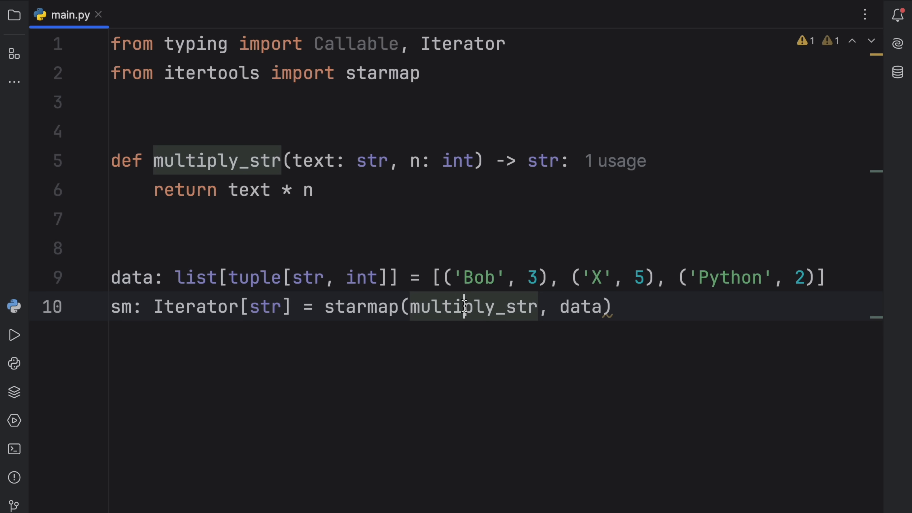
mouse_move(573, 482)
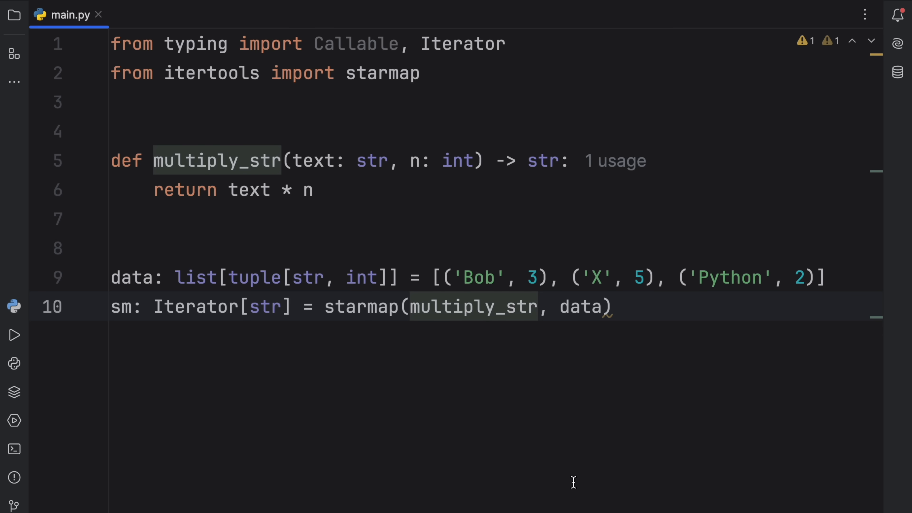
left_click(614, 307)
type("print(list")
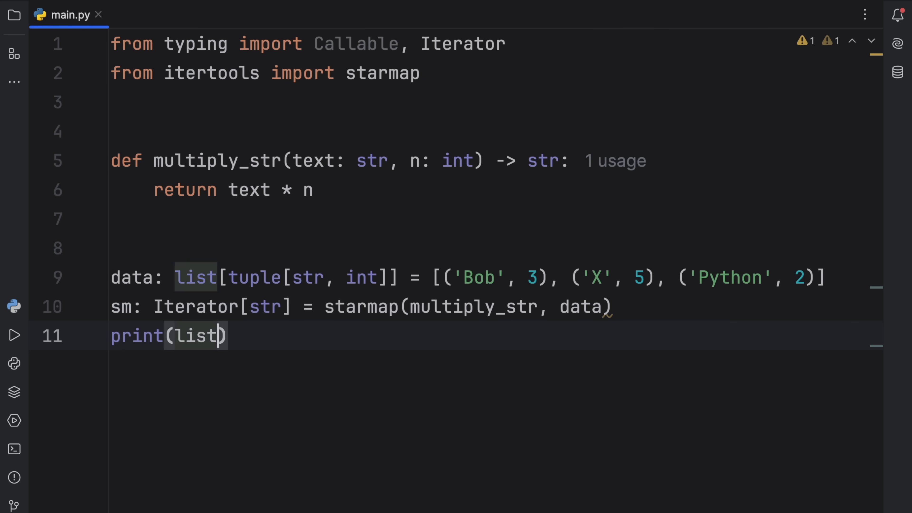
type("(sm)")
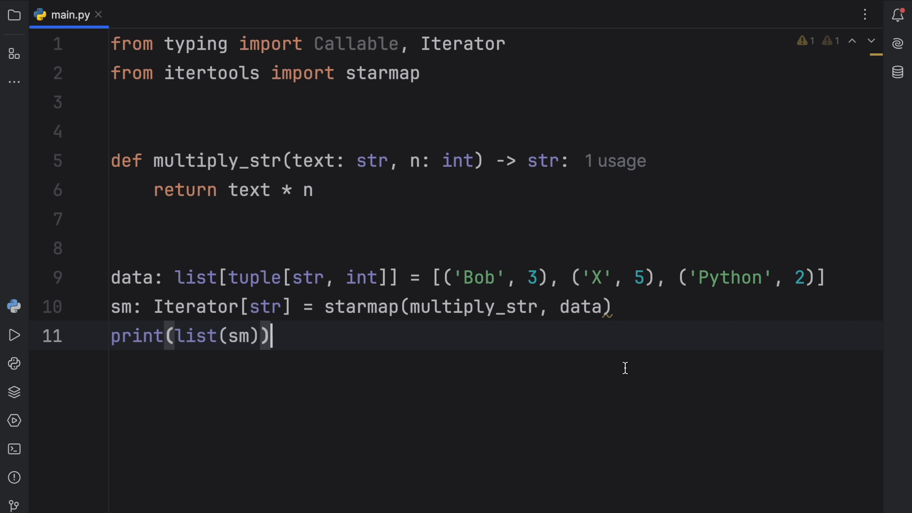
left_click(15, 334)
type("lambda s, ")
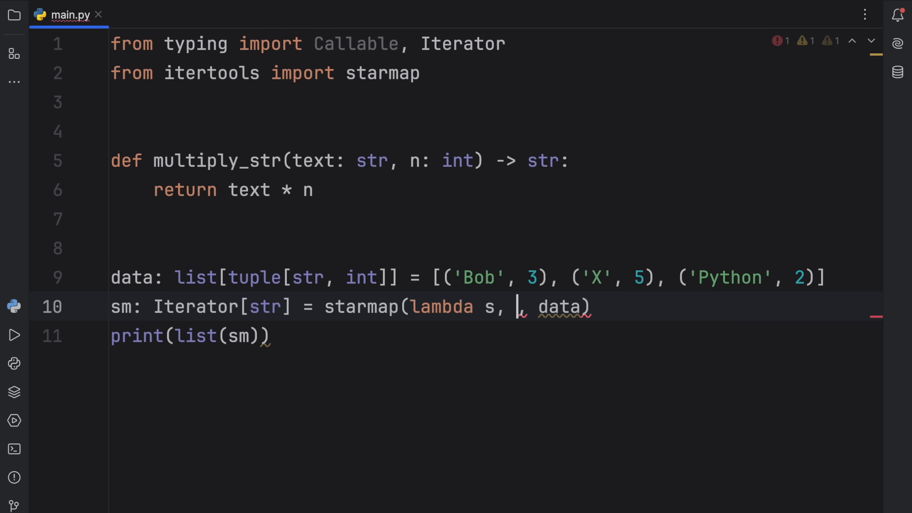
Step: Finish lambda s, n: s * n in starmap and delete the multiply_str definition
type("n: s*")
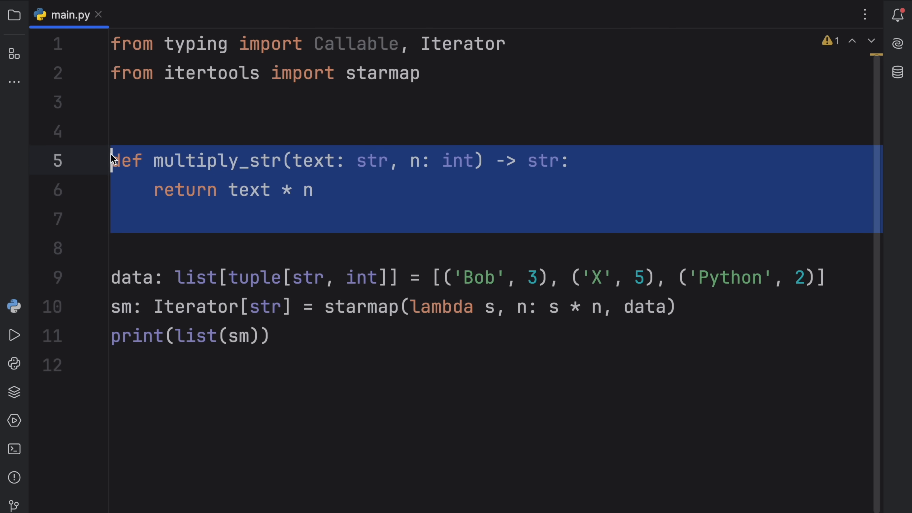
key("Delete")
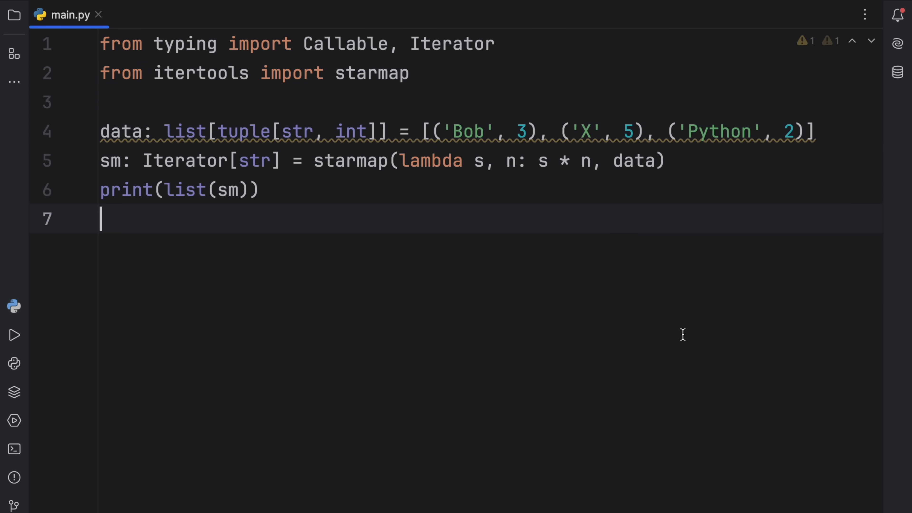
left_click(14, 334)
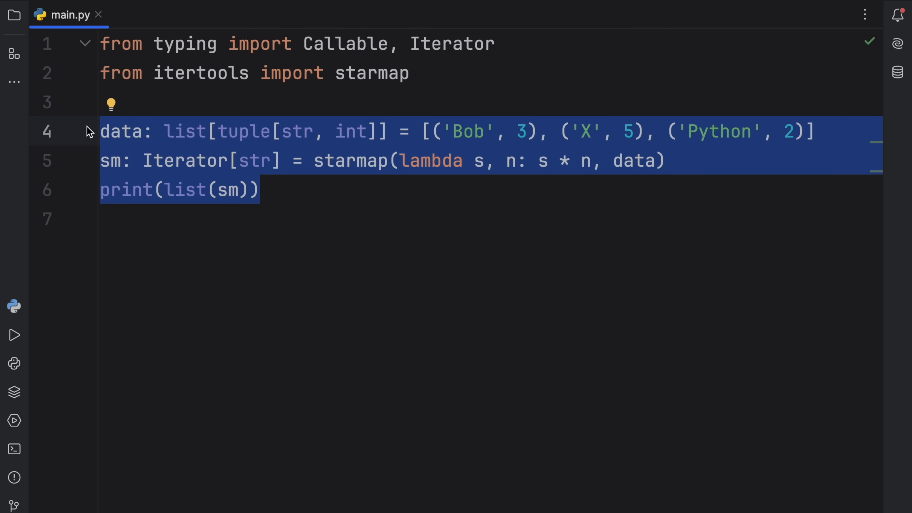
Step: Replace the starmap lines with a lambda printing (s * 3).capitalize() with '!!!'
key("Delete")
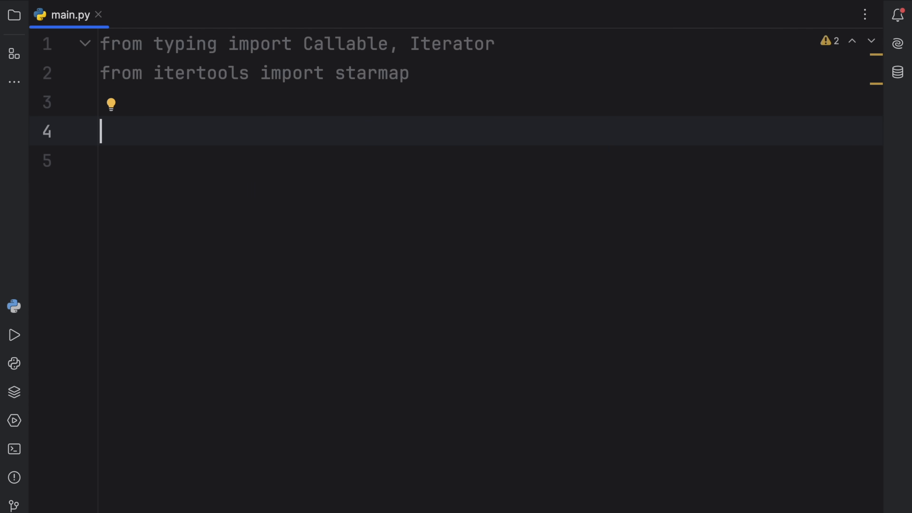
type("lambda")
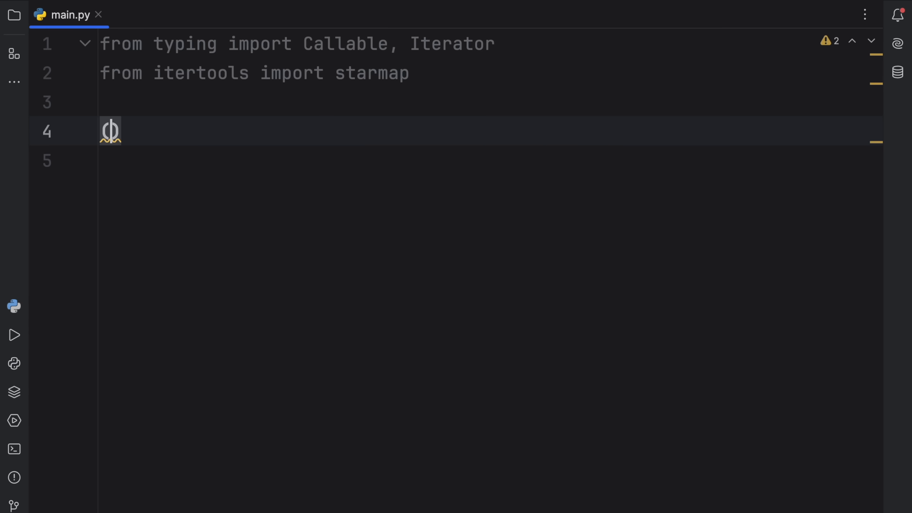
type("(lambda)s")
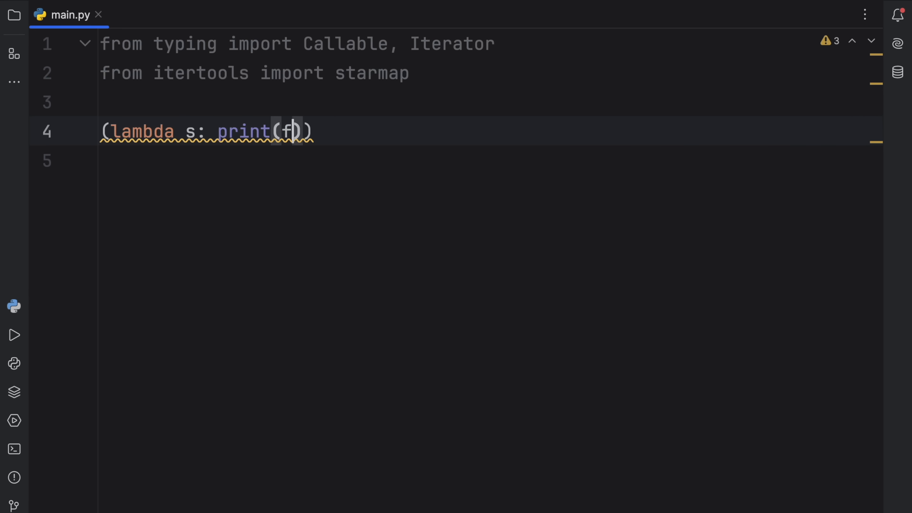
type("'{s}'")
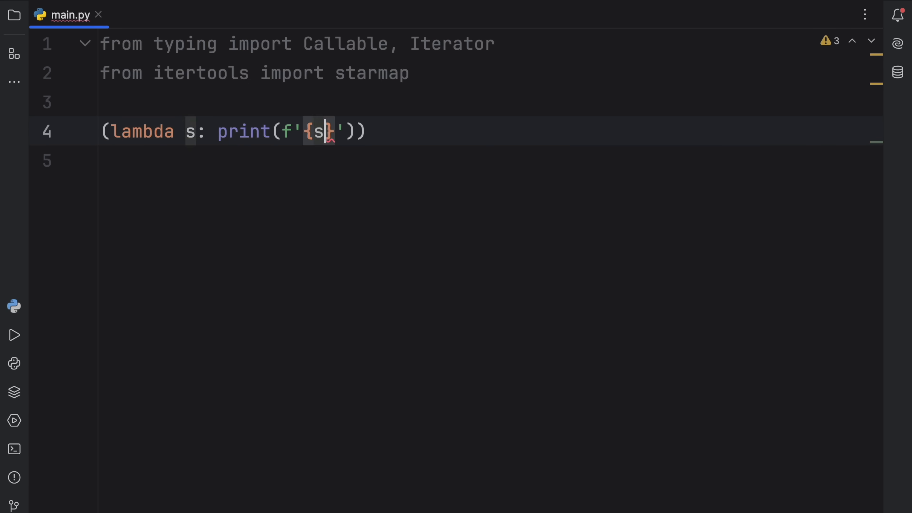
type("*3")
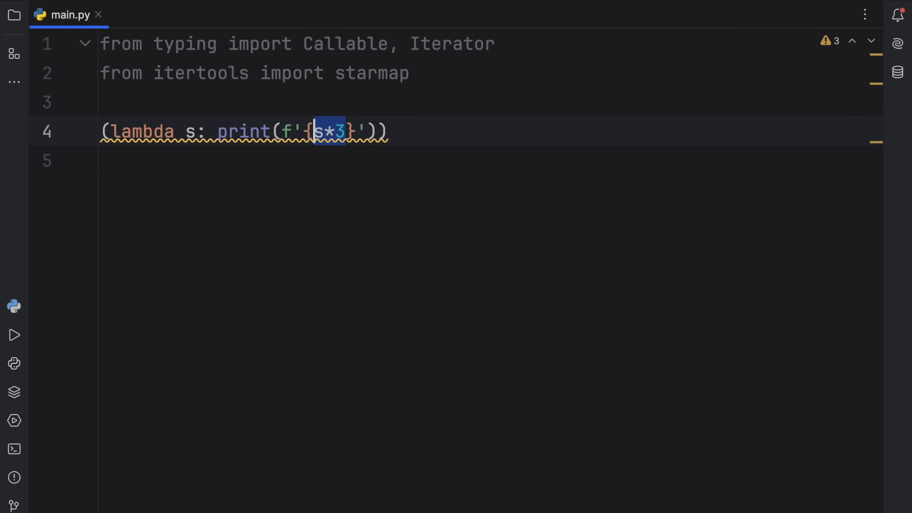
type(").capitalize()")
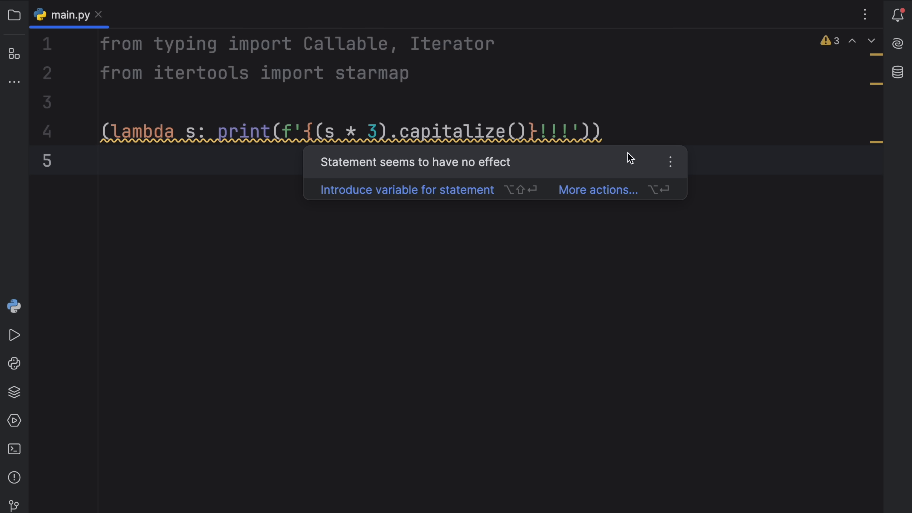
Step: Invoke the lambda immediately by appending a call with the string 'Yo'
left_click(653, 131)
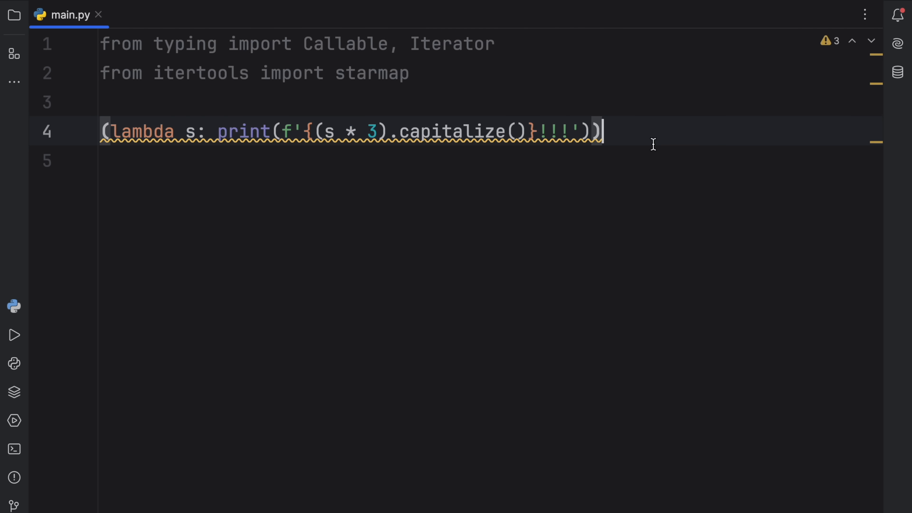
type("()")
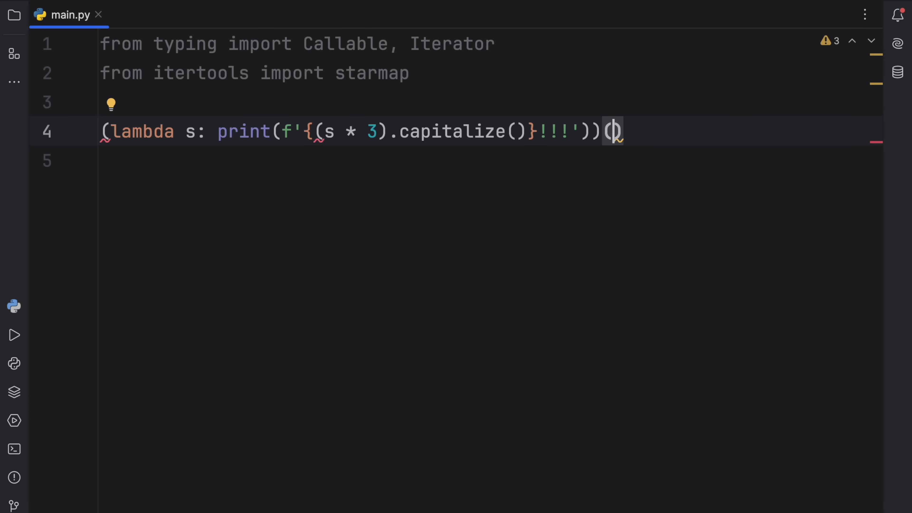
type("'Yo")
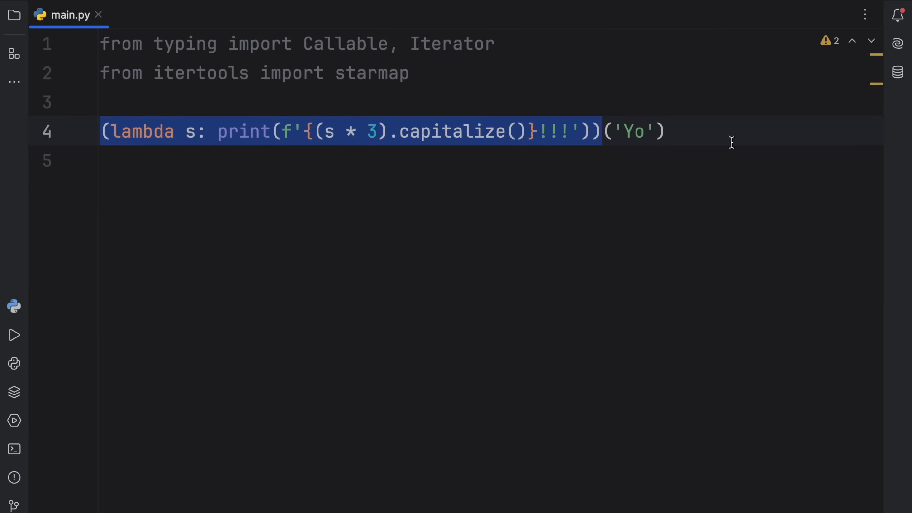
type("len()")
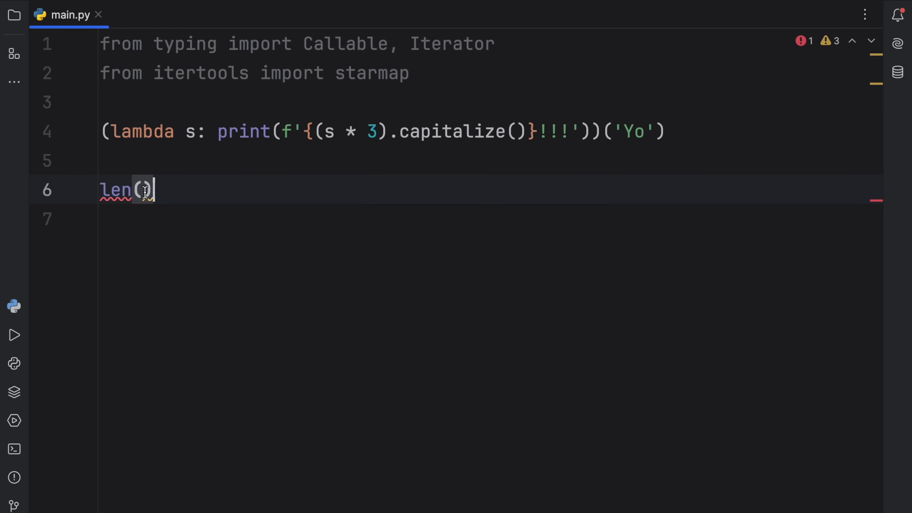
type("'uo'")
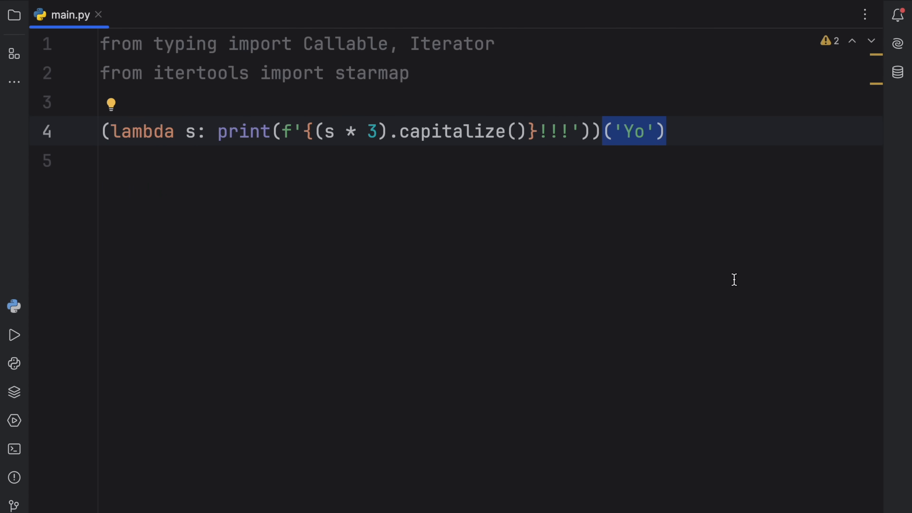
left_click(14, 335)
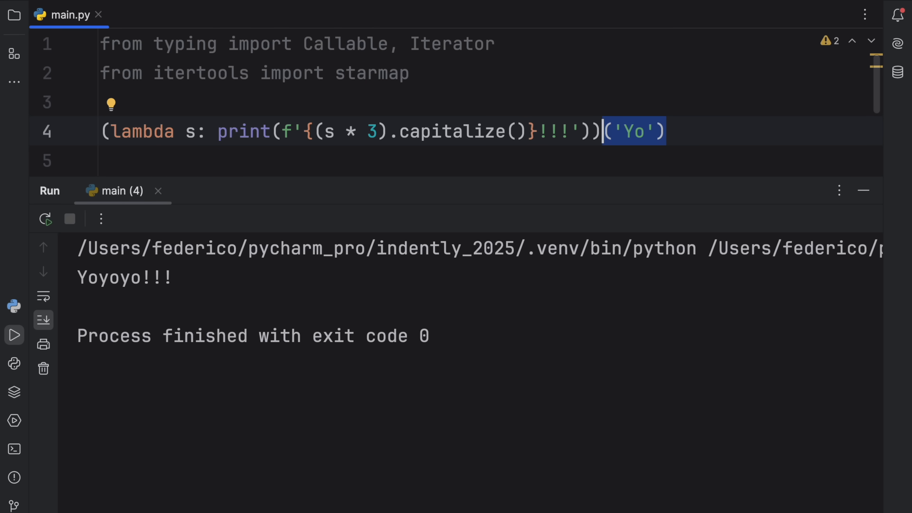
left_click(863, 190)
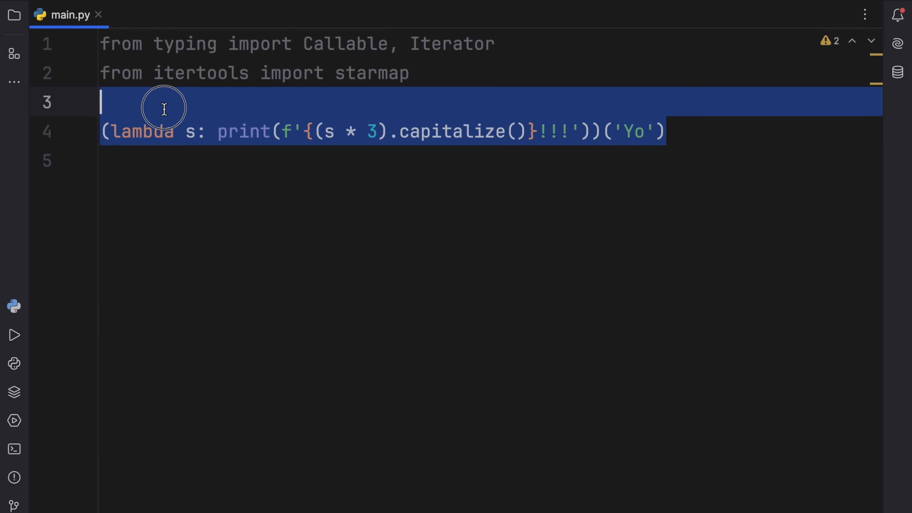
Step: Write display_list: Callable[[list], None] = lambda l: print(*l, sep=', ', end='.\n')
type("dis")
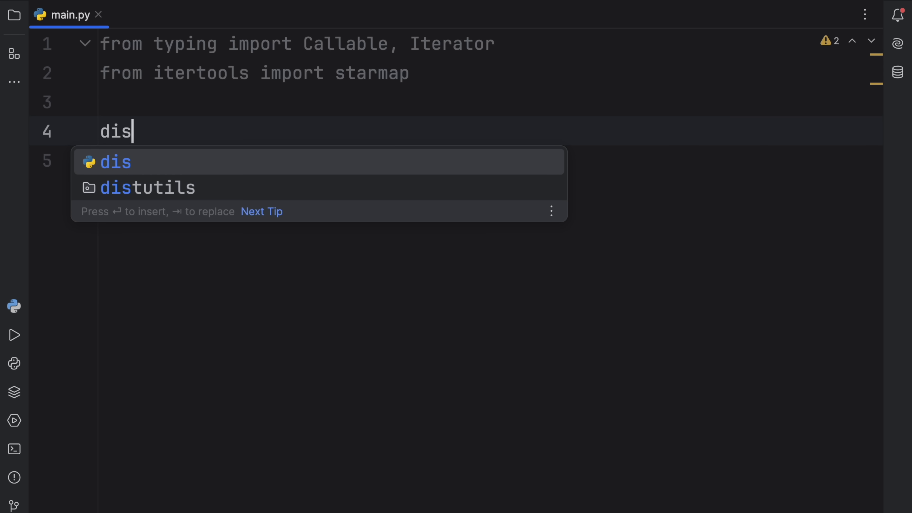
type("play")
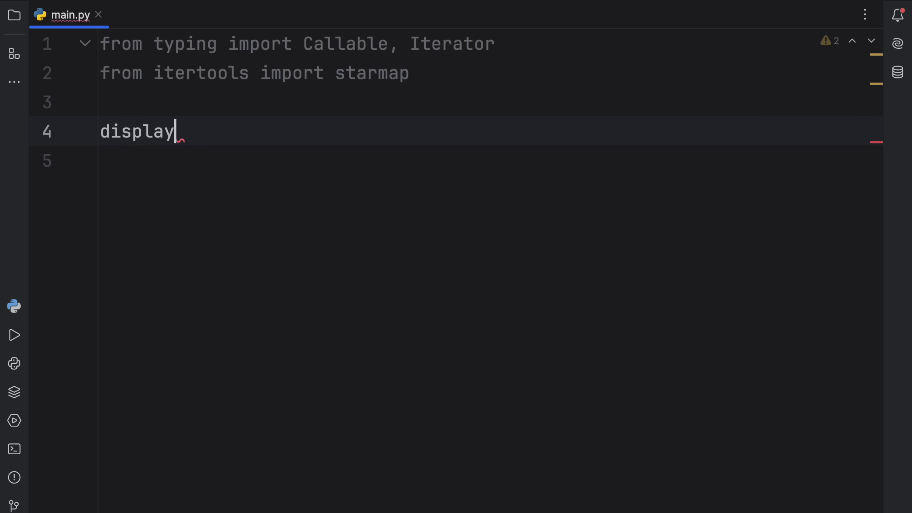
type("_list: Callable")
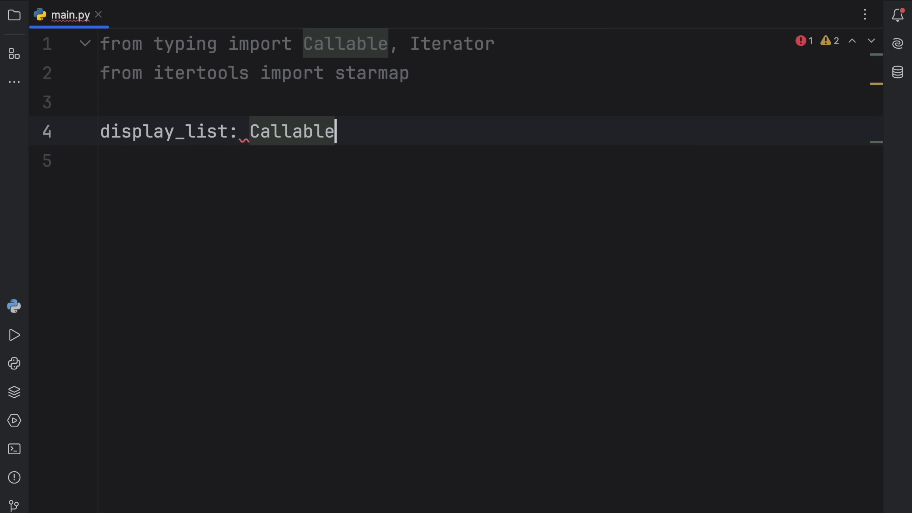
type("[[list]]")
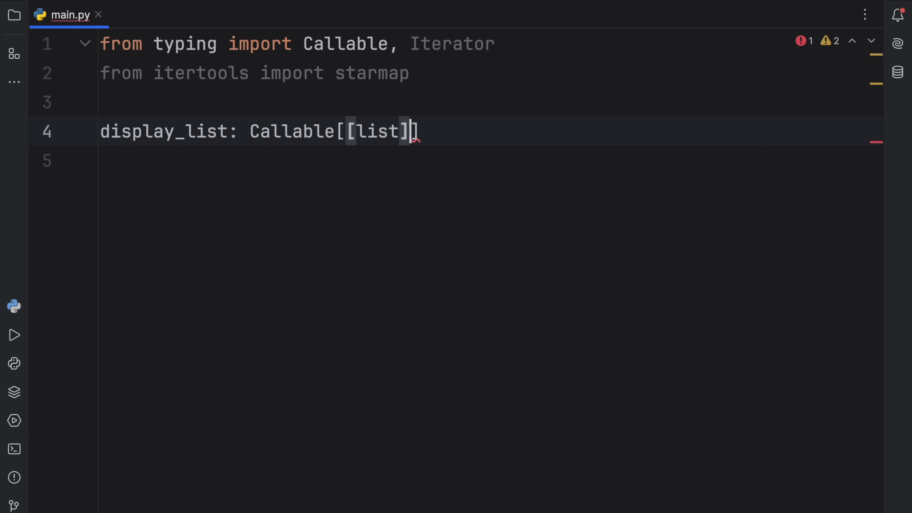
type(", None] =")
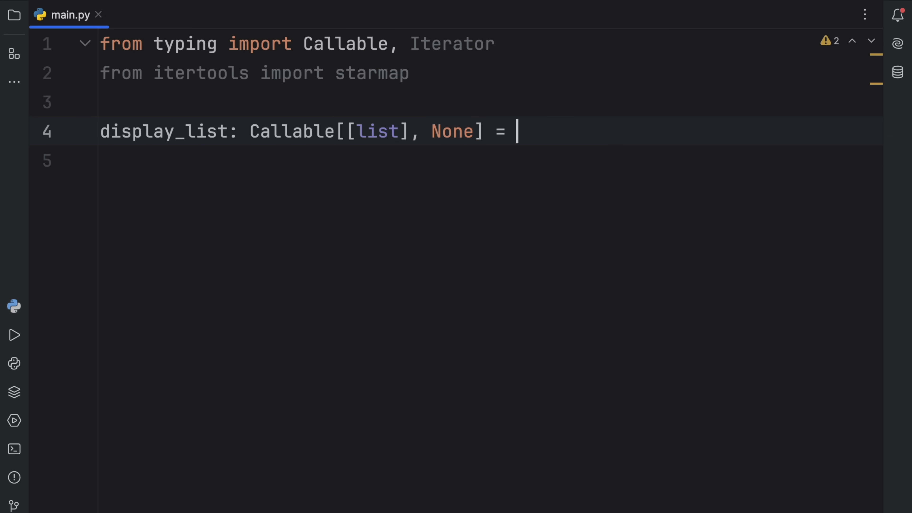
type("lambda l")
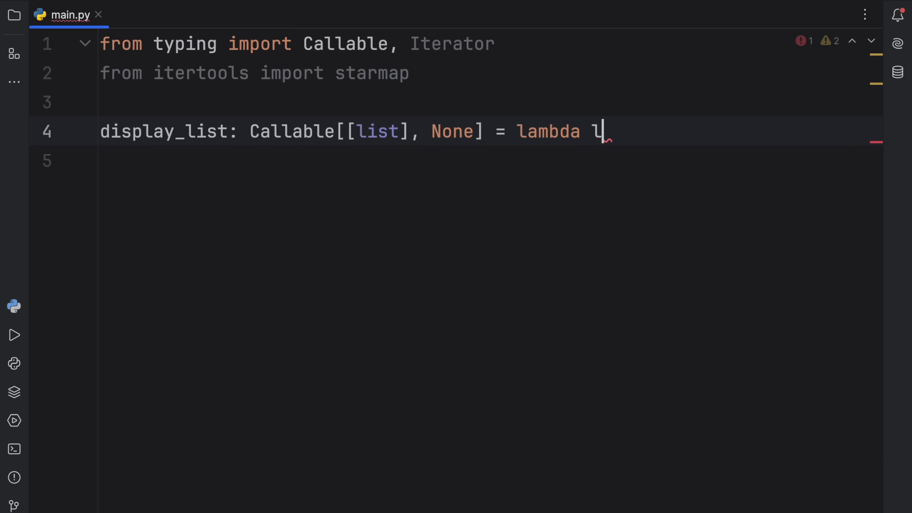
type(": print(*")
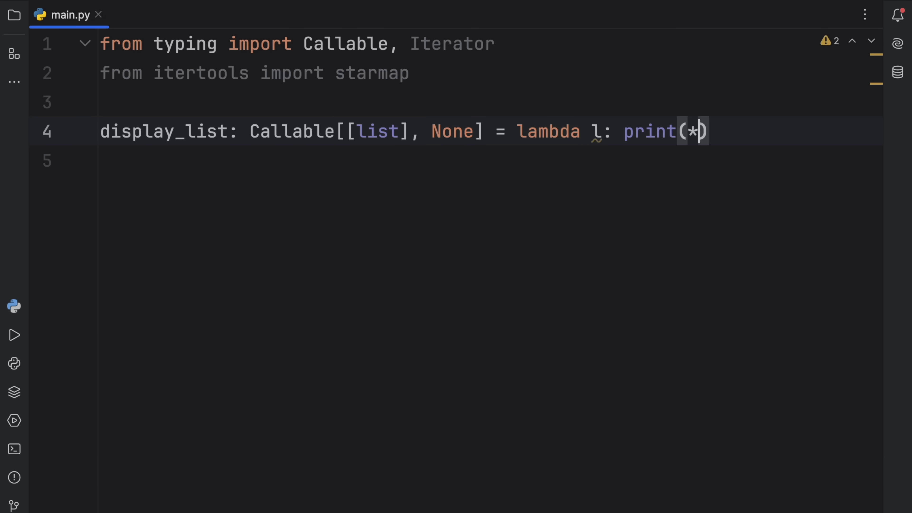
type("l, sep")
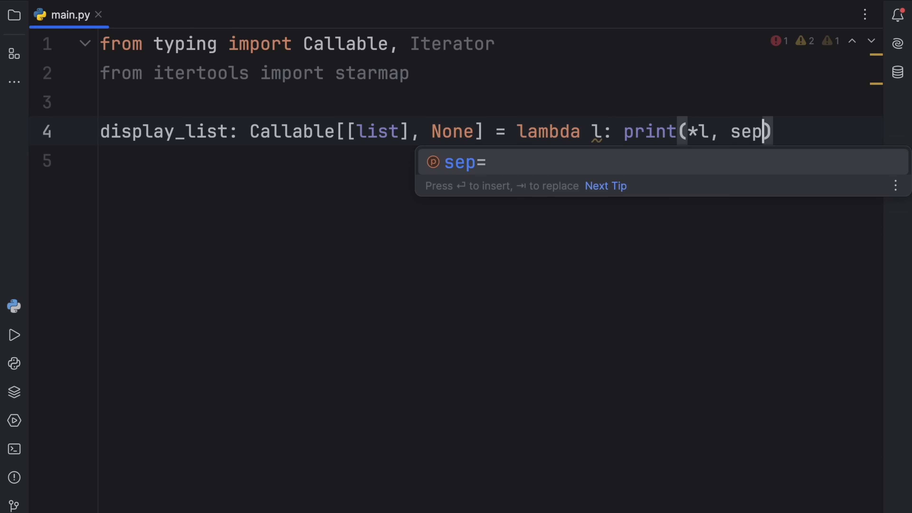
type("=',")
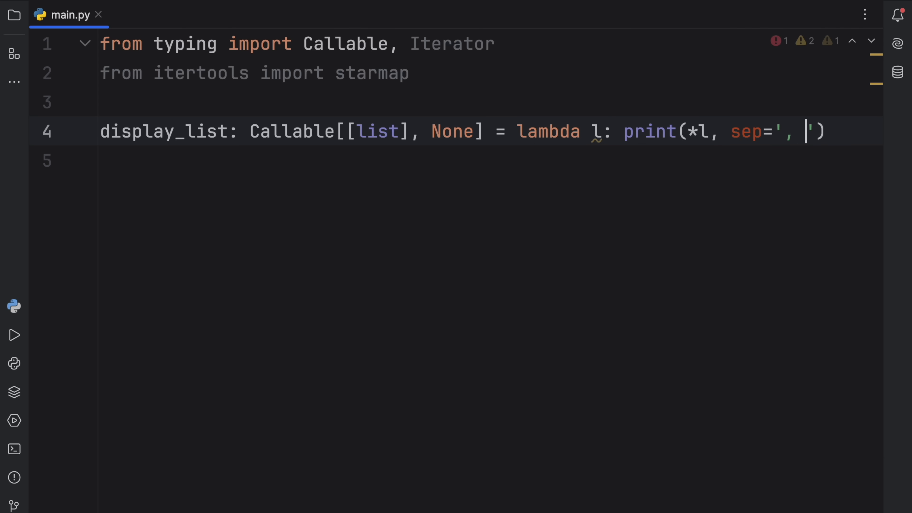
type(", end=")
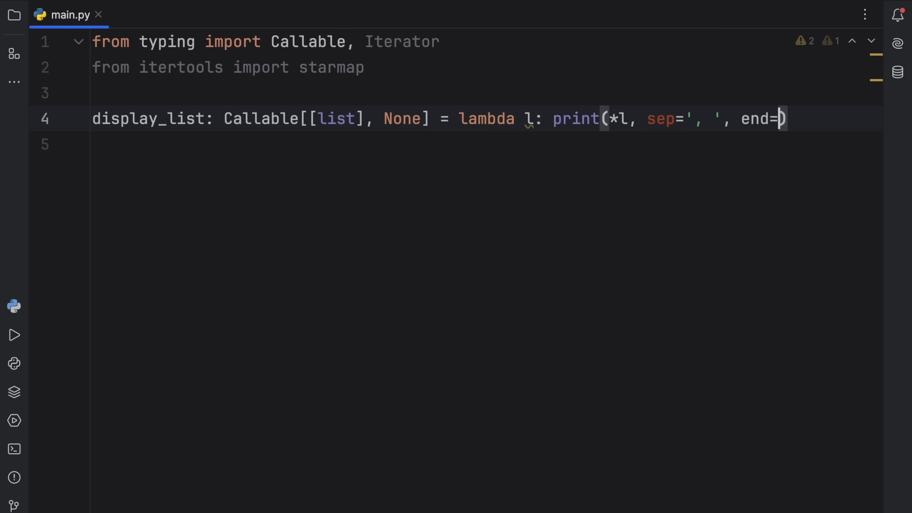
type("',\\mn'")
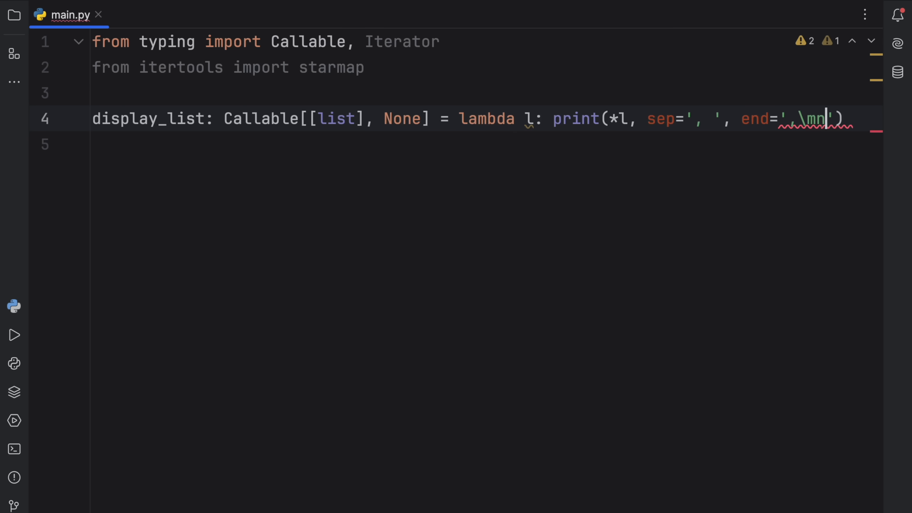
Step: Call display_list on ['Bob', 'James', 'Guy'] and [1,2], then select everything to clear the file
type("display_list([]")
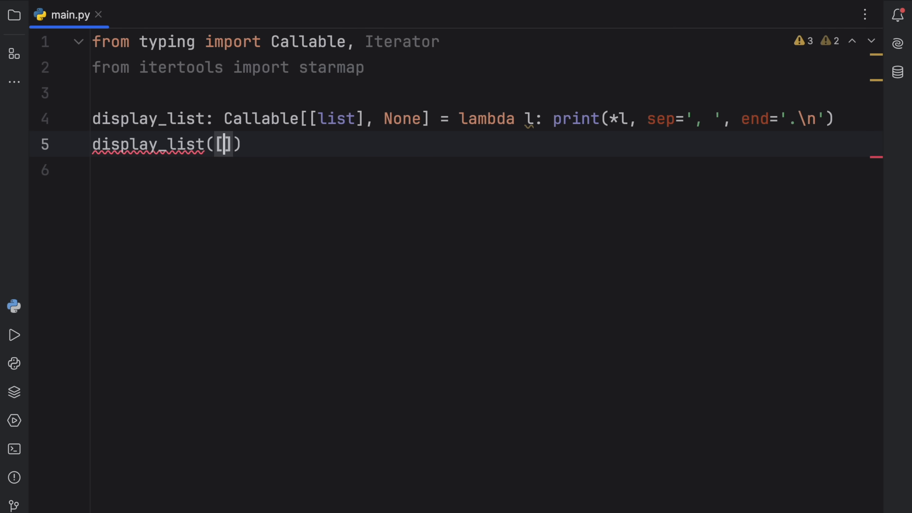
type("'Bob', ''")
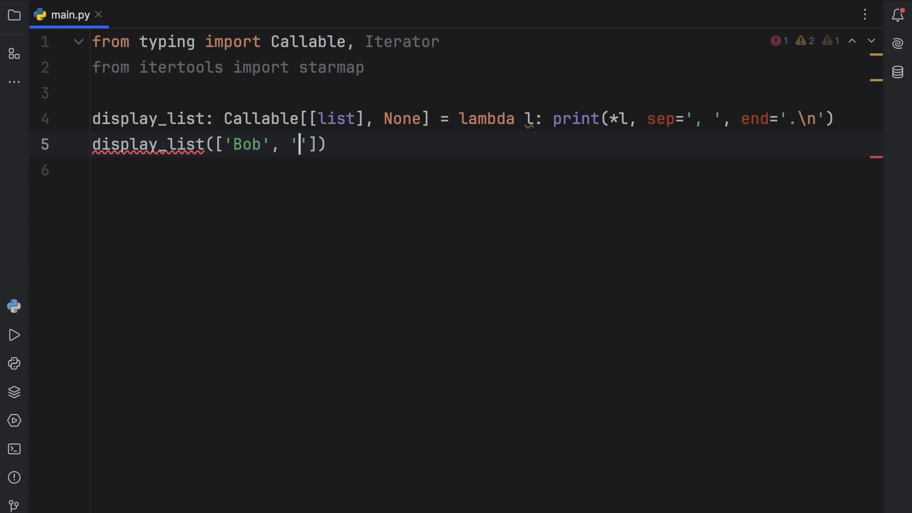
type("James', 'Guy'])")
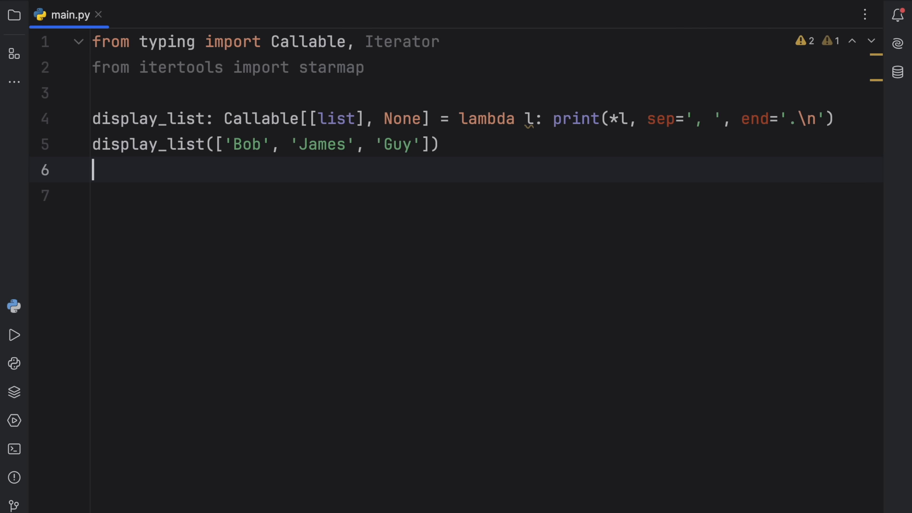
type("display_list([1,2])")
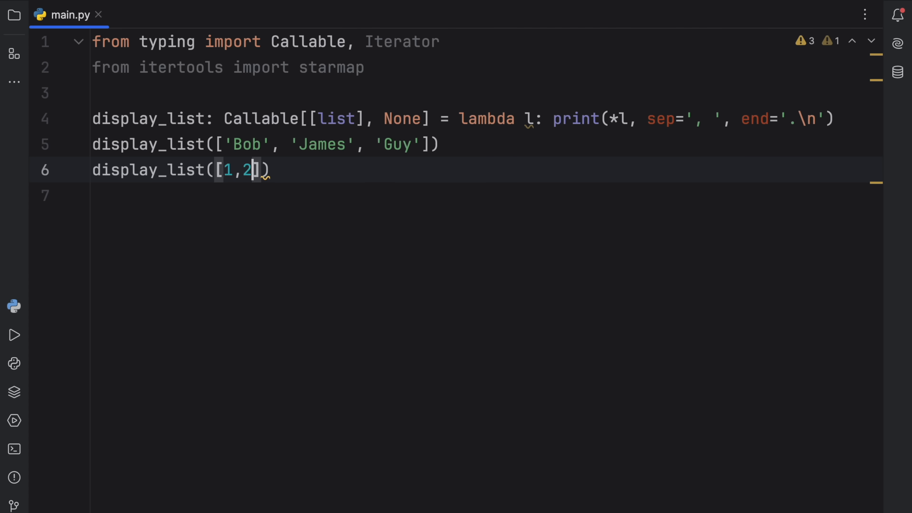
left_click(14, 334)
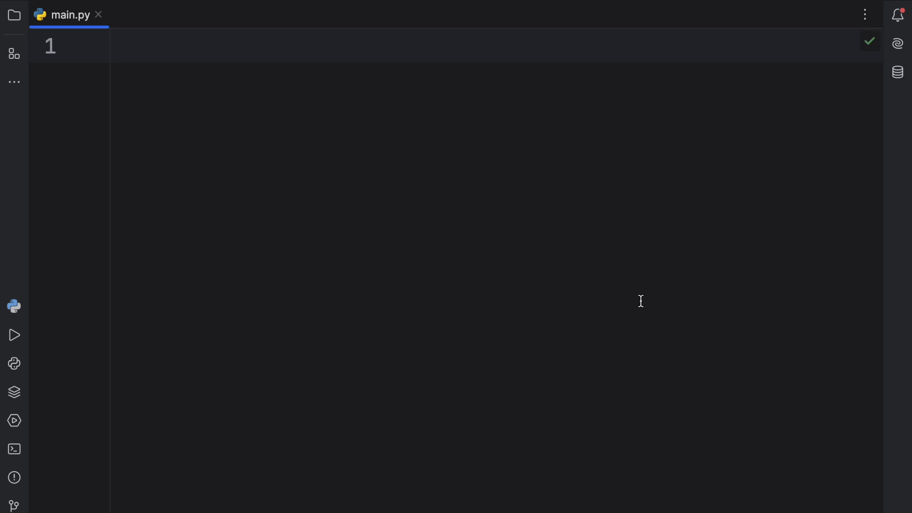
mouse_move(588, 225)
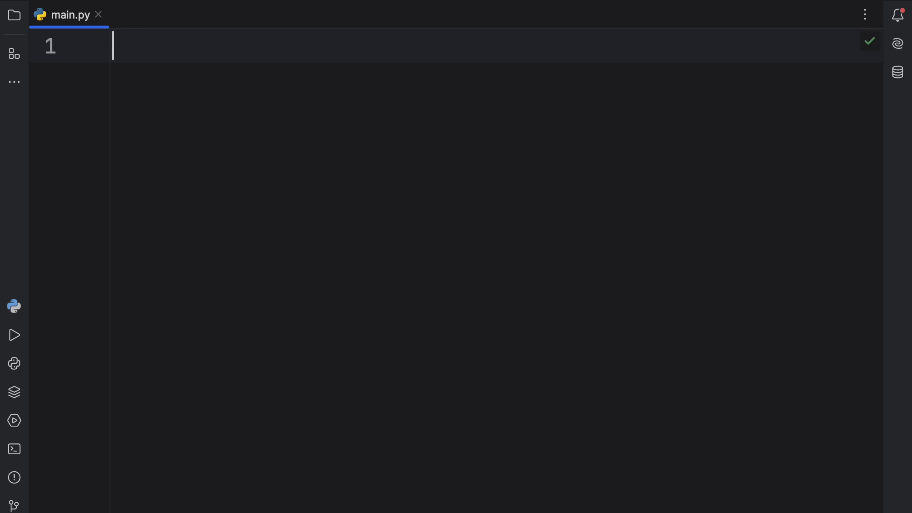
Step: Write func = lambda x: x * 2 and select the whole line
type("f")
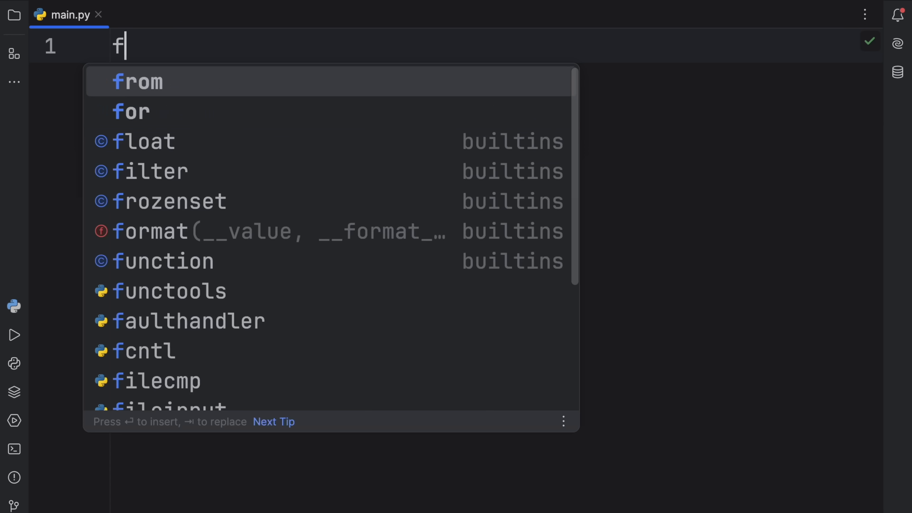
type("unc ?")
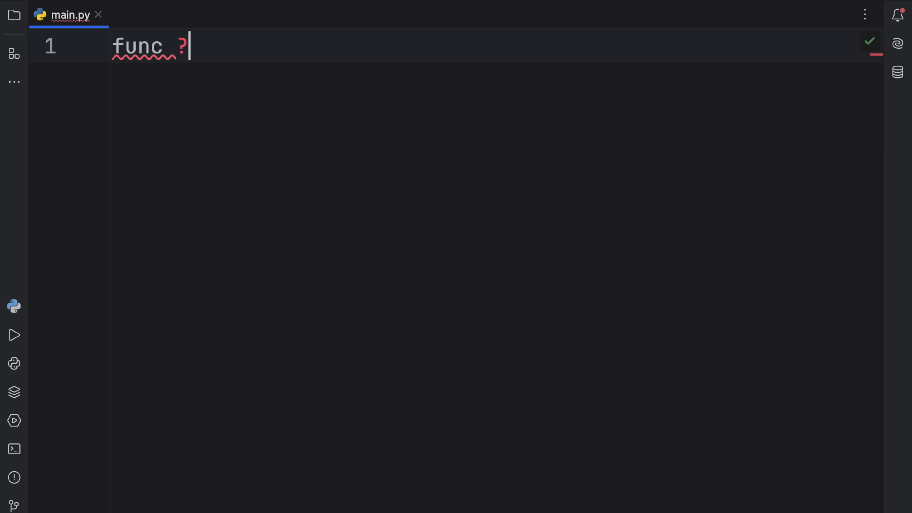
type("= lambda")
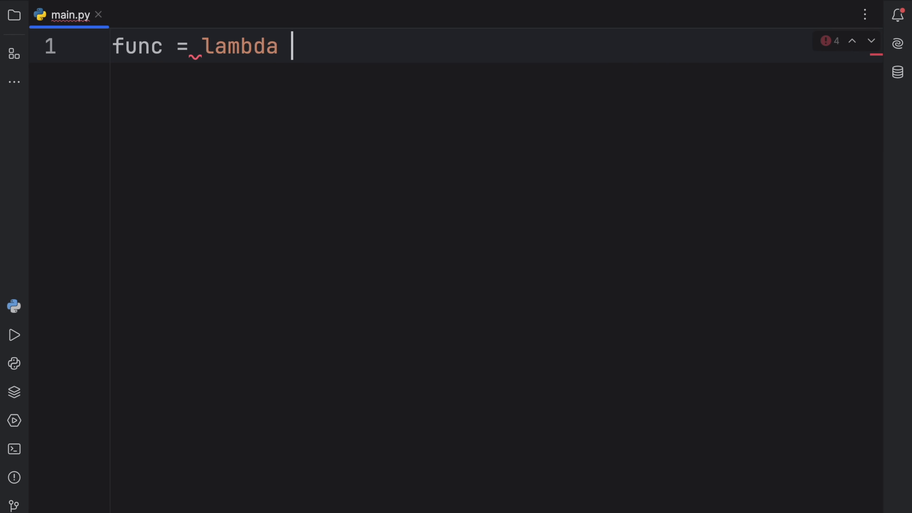
type("x: x * 2")
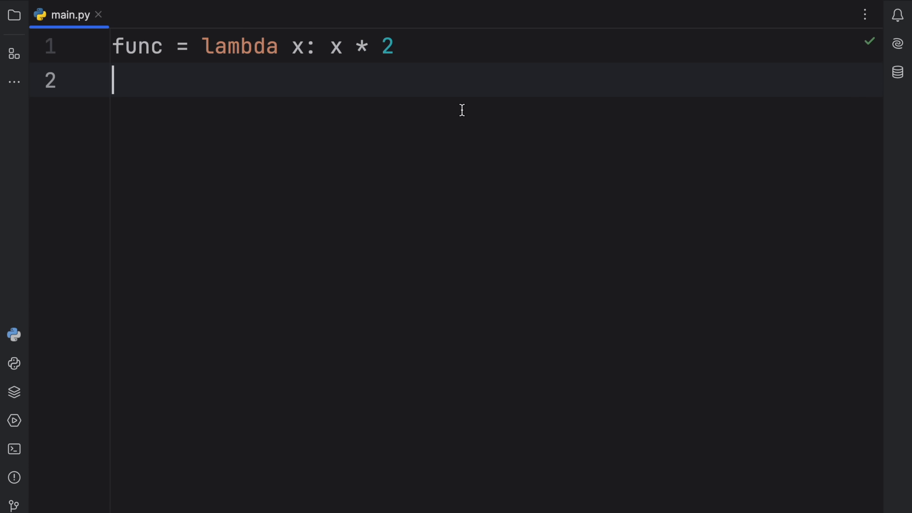
triple_click(250, 46)
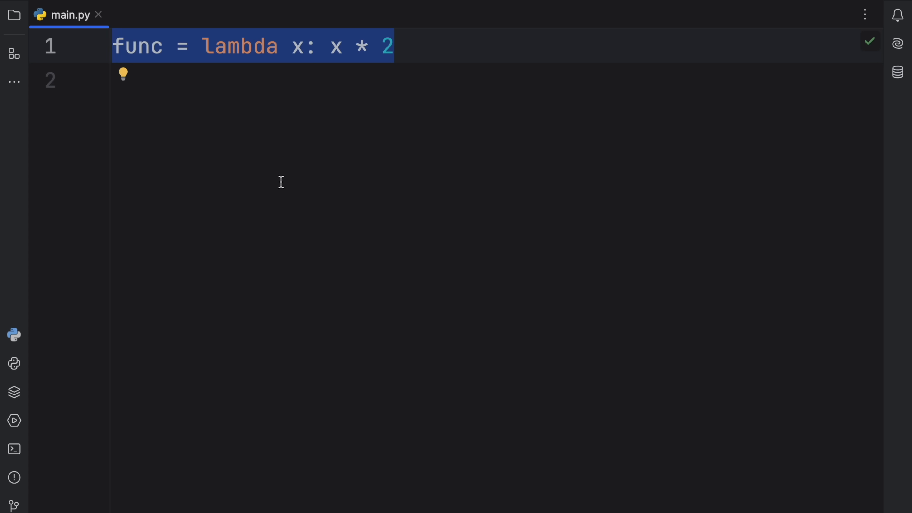
mouse_move(482, 135)
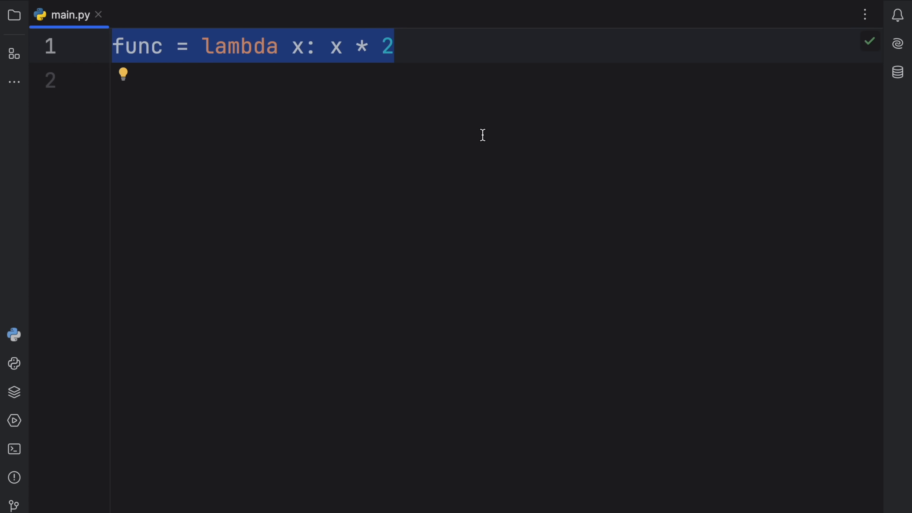